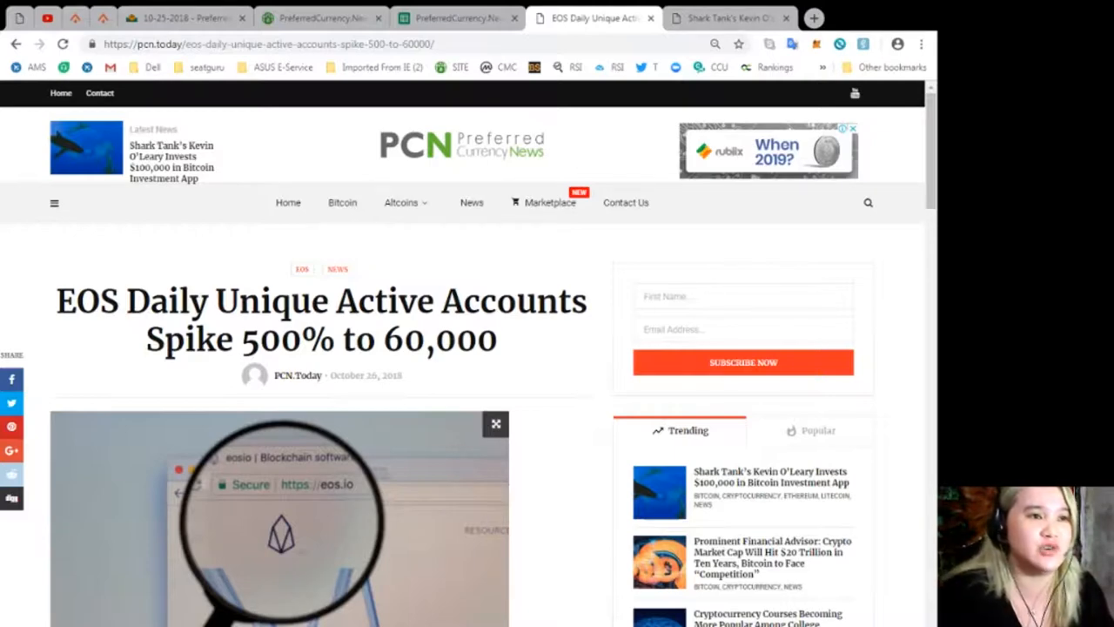
{"action": "mouse_move", "coordinate": [442, 211]}
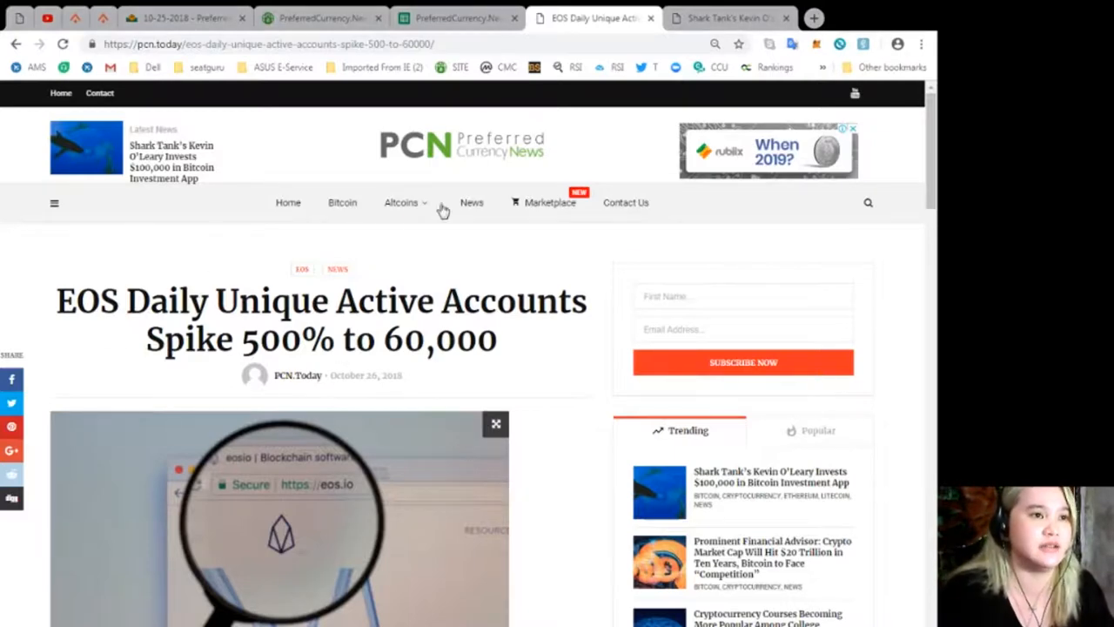
{"action": "mouse_move", "coordinate": [113, 352]}
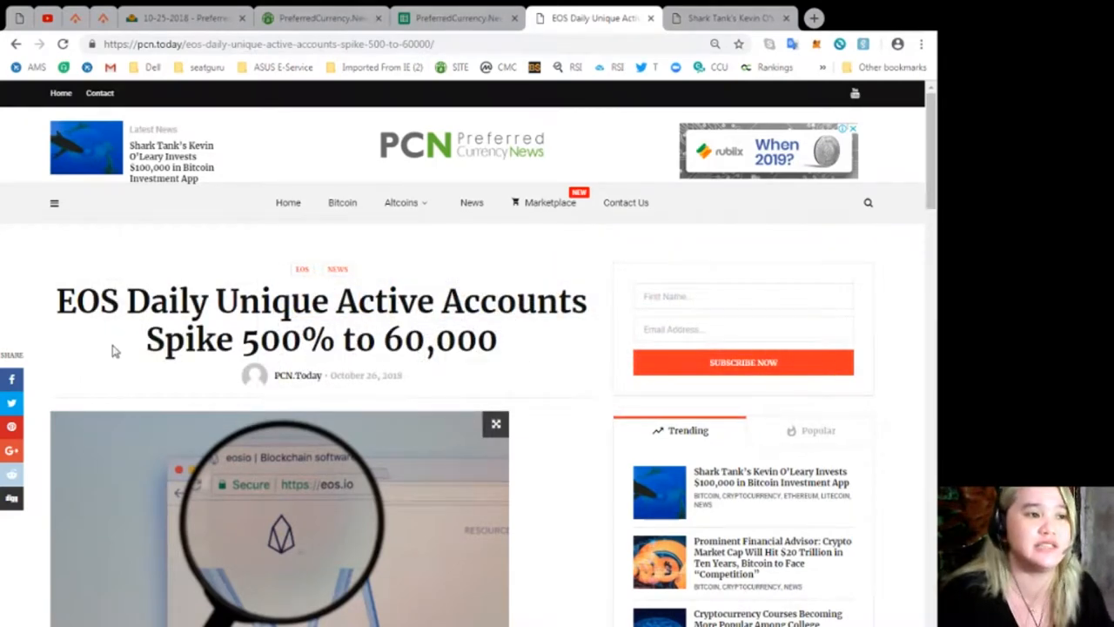
{"action": "mouse_move", "coordinate": [216, 390]}
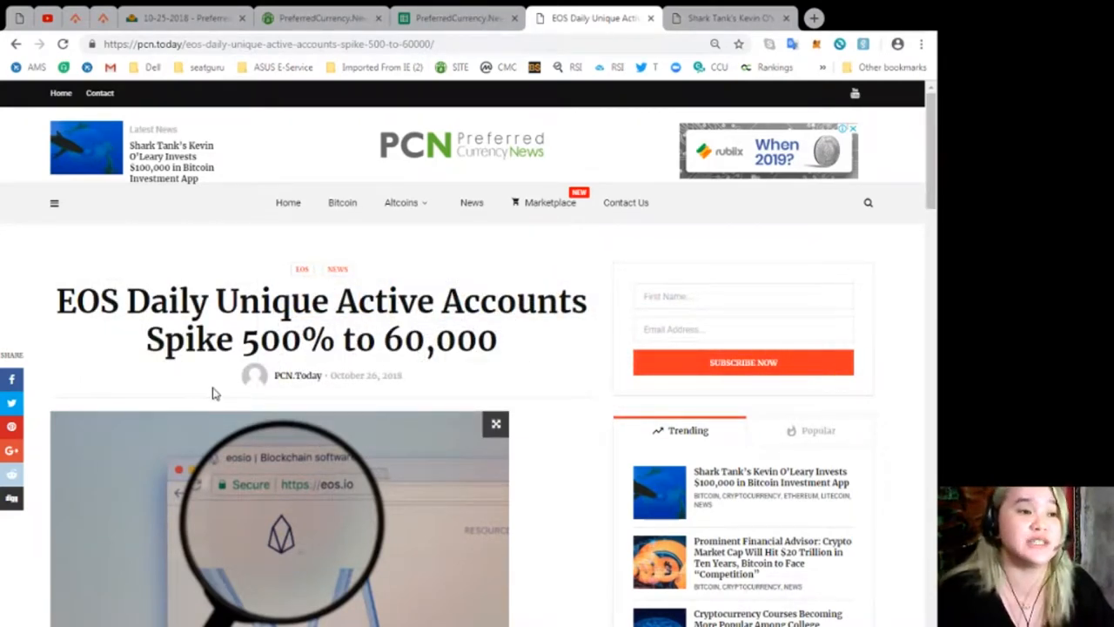
{"action": "mouse_move", "coordinate": [697, 101]}
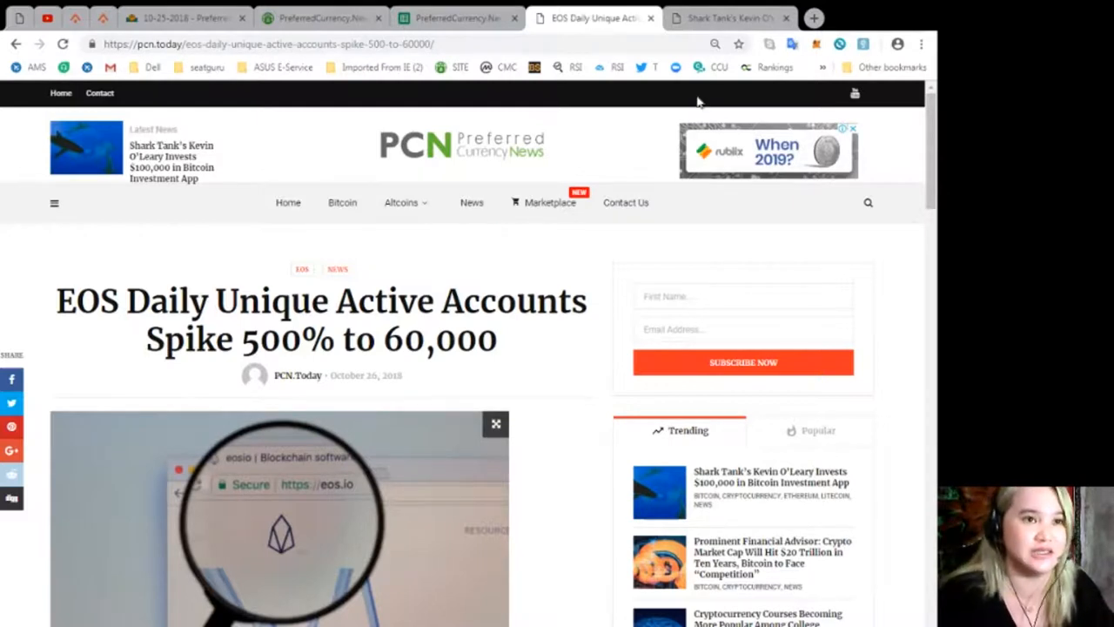
Step: Flip between the Kevin O'Leary article, welcome page and EOS article tabs, landing back on the EOS article
{"action": "left_click", "coordinate": [730, 17]}
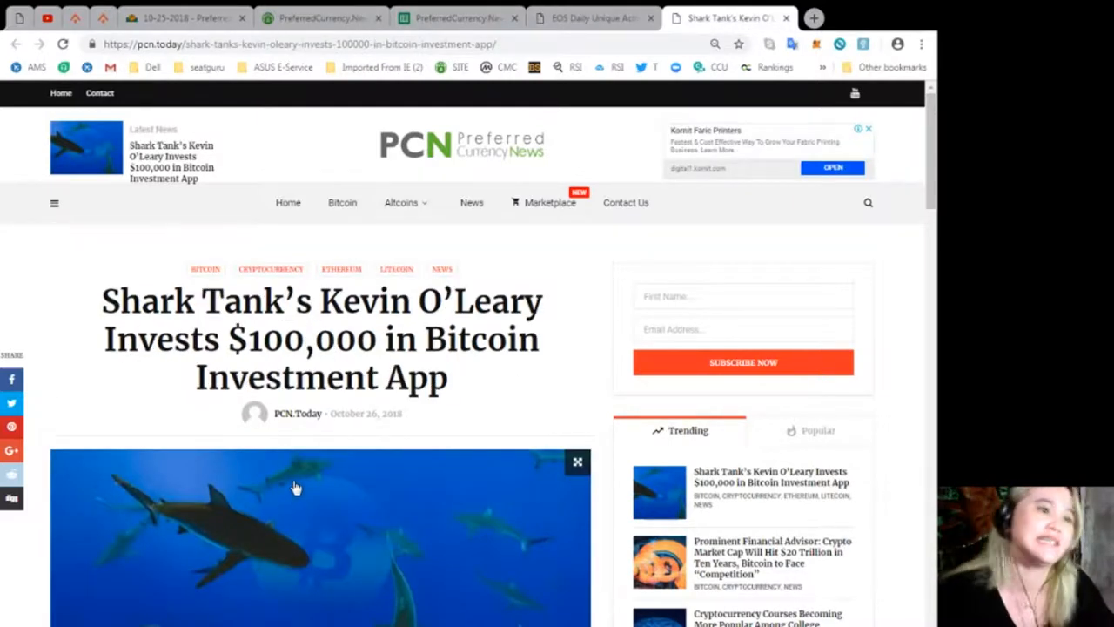
{"action": "mouse_move", "coordinate": [342, 479]}
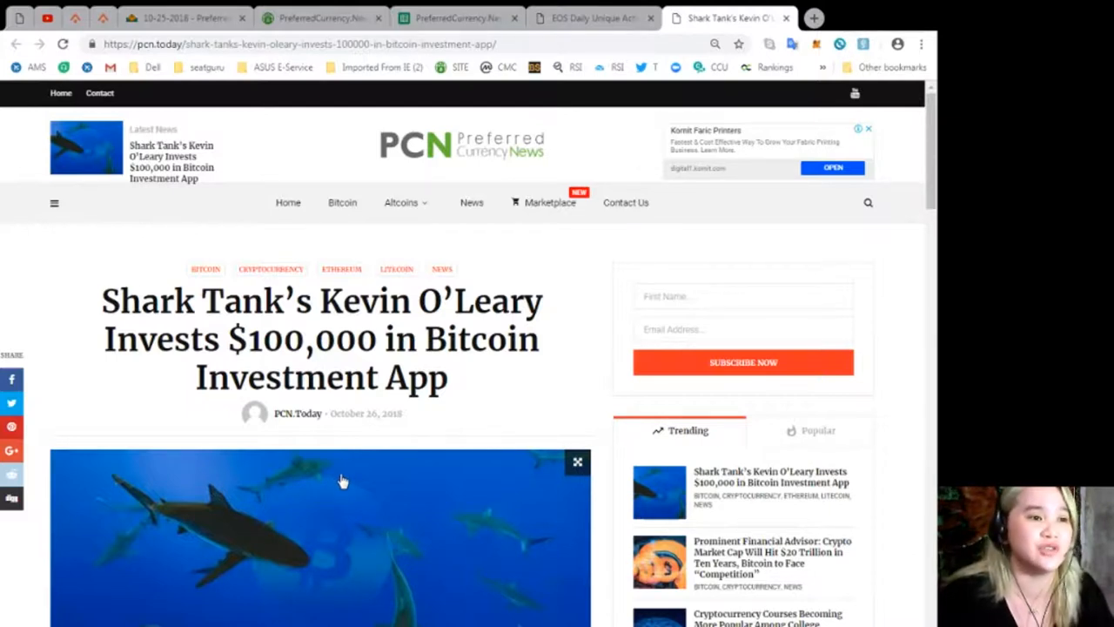
{"action": "mouse_move", "coordinate": [655, 411]}
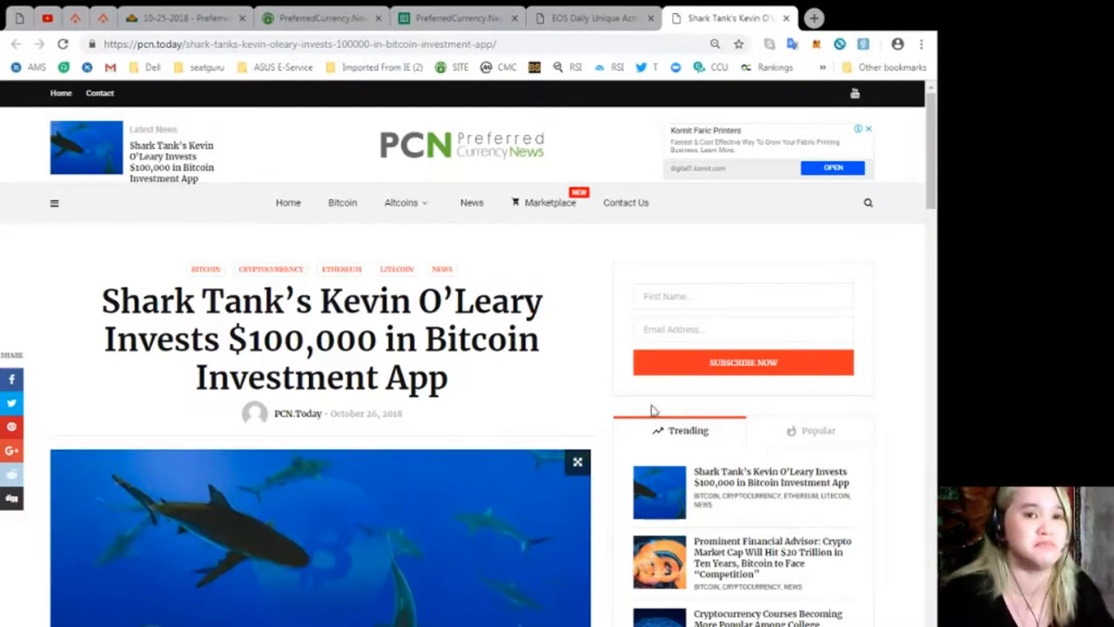
{"action": "left_click", "coordinate": [592, 18]}
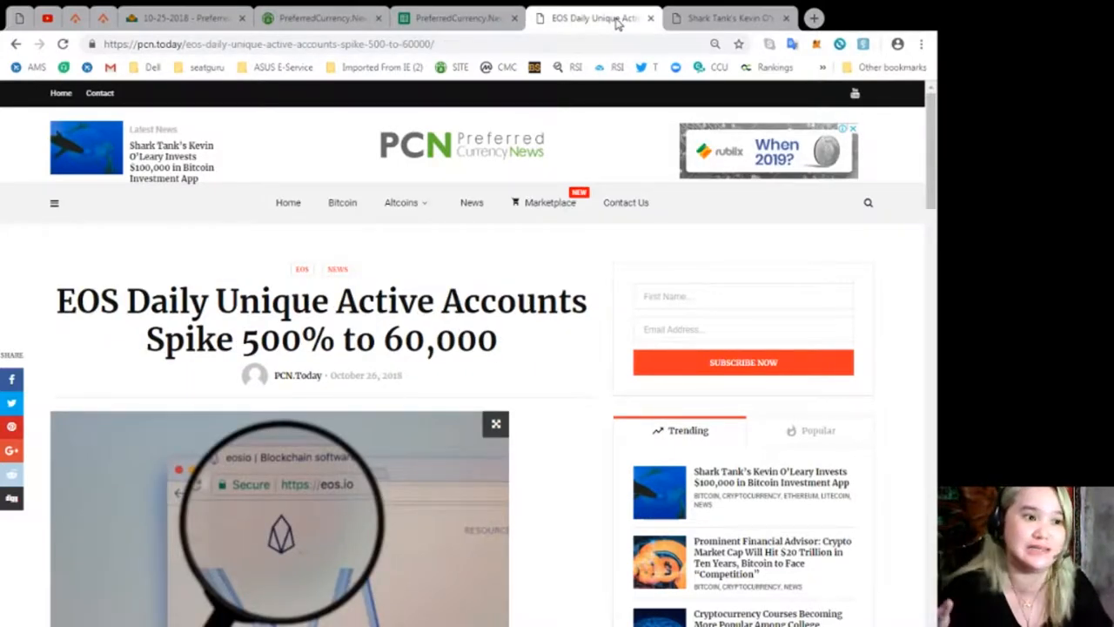
{"action": "left_click", "coordinate": [456, 17]}
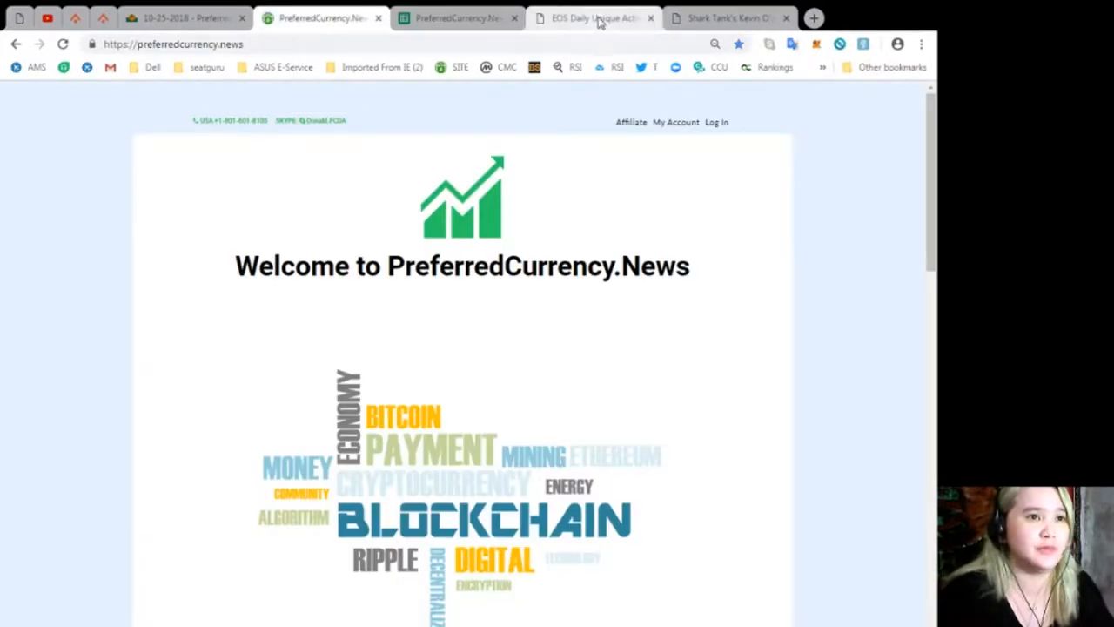
{"action": "left_click", "coordinate": [596, 17]}
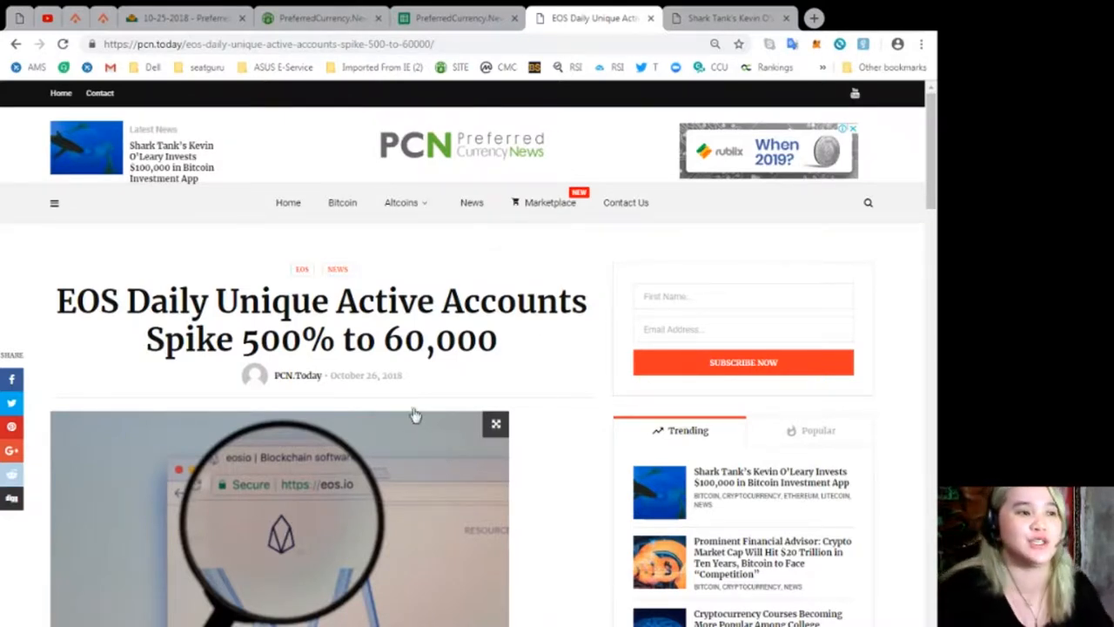
{"action": "mouse_move", "coordinate": [394, 423]}
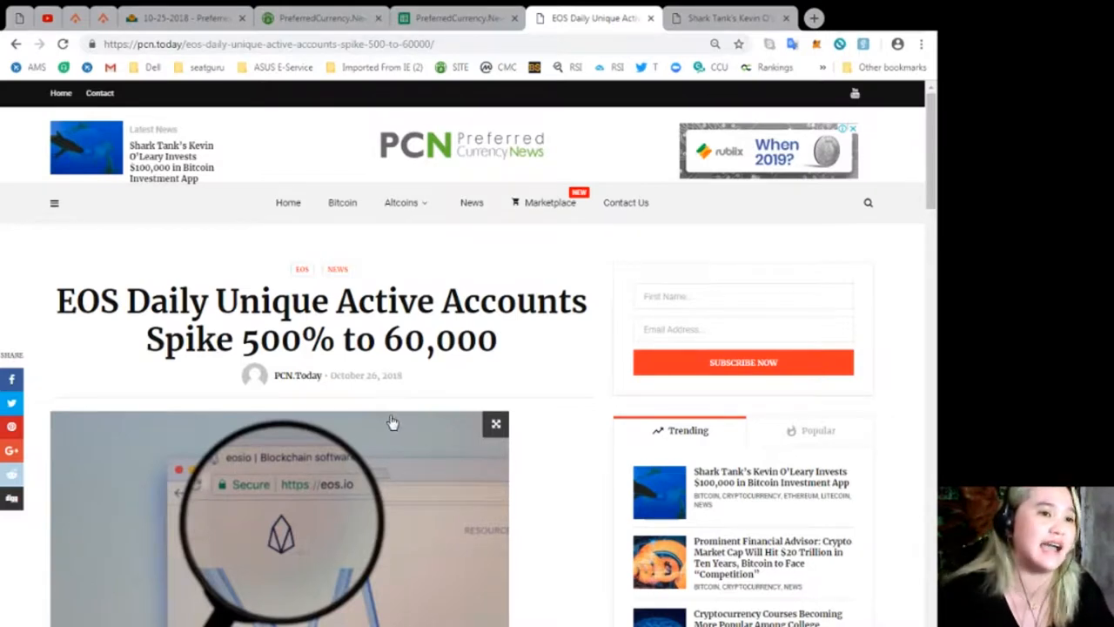
{"action": "mouse_move", "coordinate": [390, 423]}
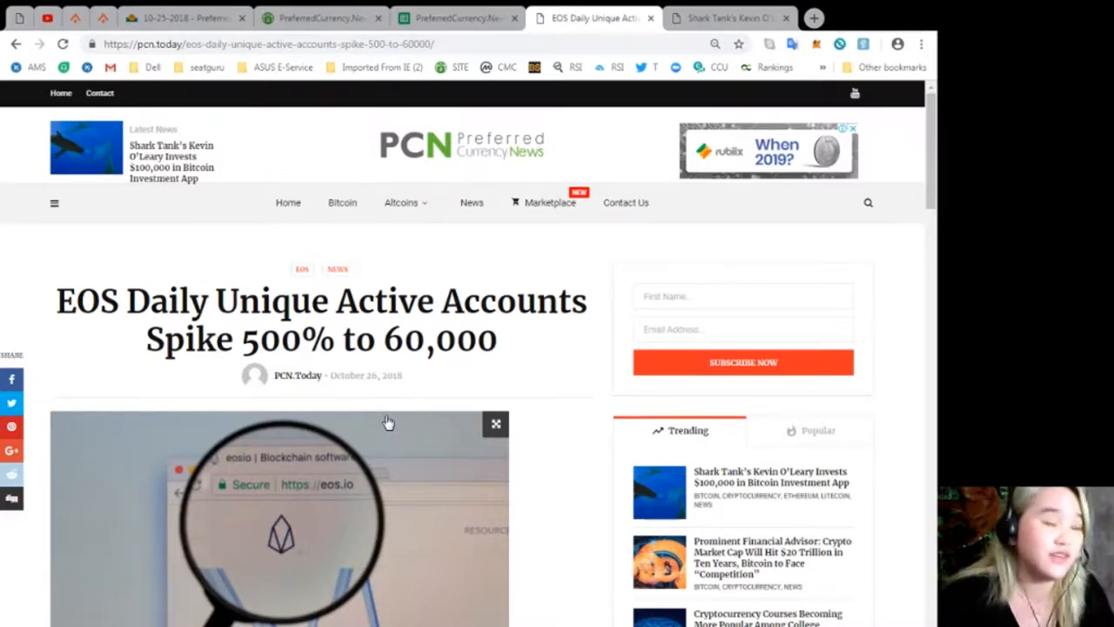
Step: Read down the EOS article past the 60,000-accounts chart and Ben Sigman's tweet to its tags
{"action": "scroll", "scroll_direction": "down", "scroll_amount": 3}
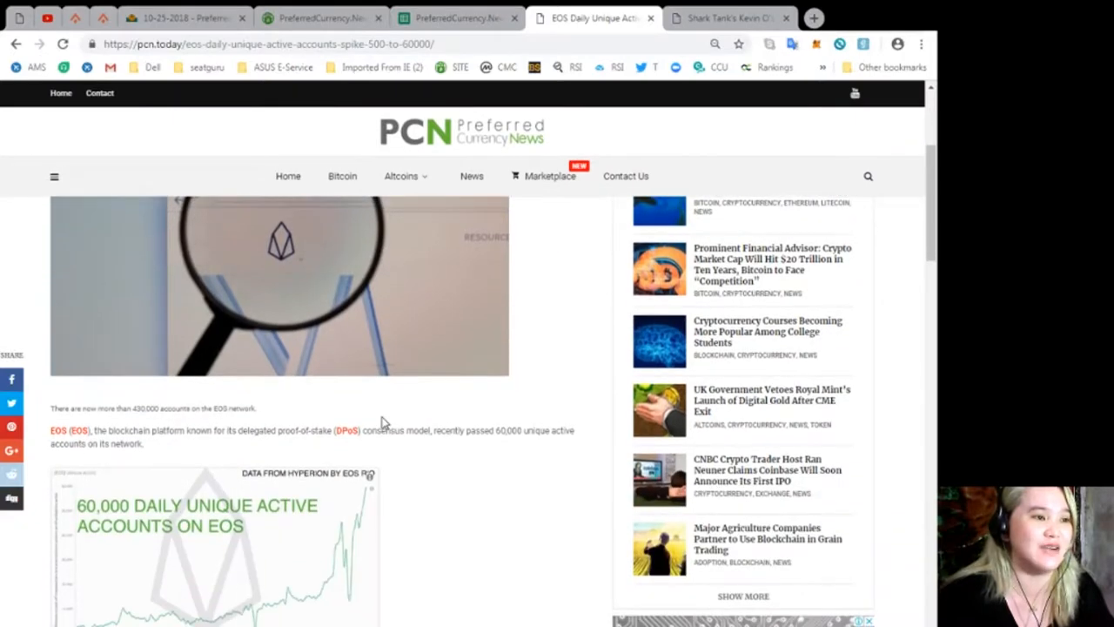
{"action": "scroll", "scroll_direction": "down", "scroll_amount": 3}
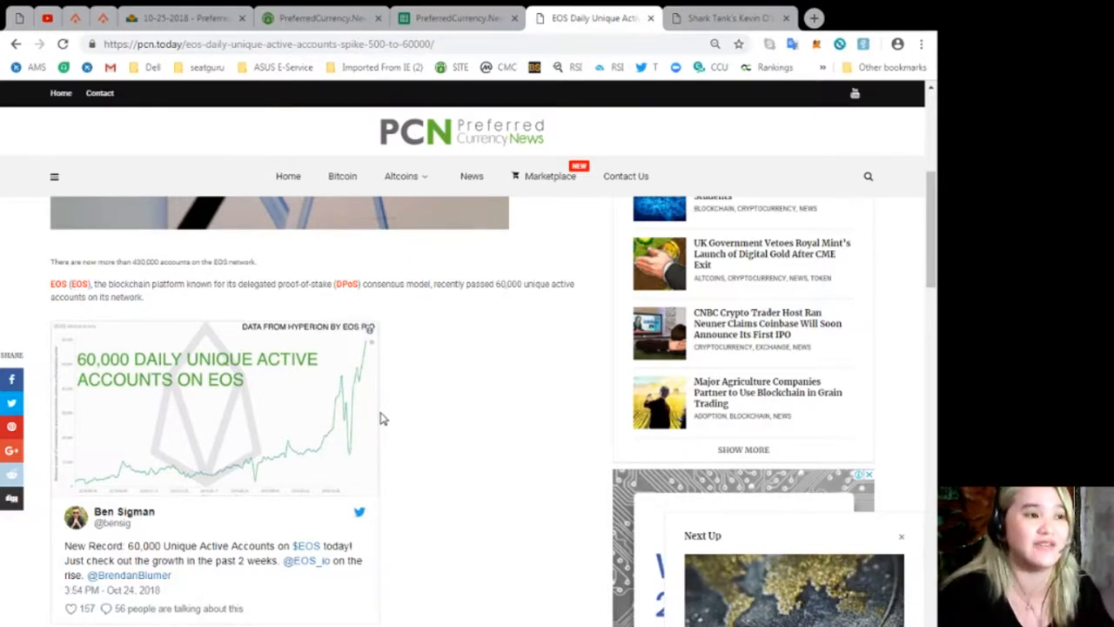
{"action": "mouse_move", "coordinate": [293, 439]}
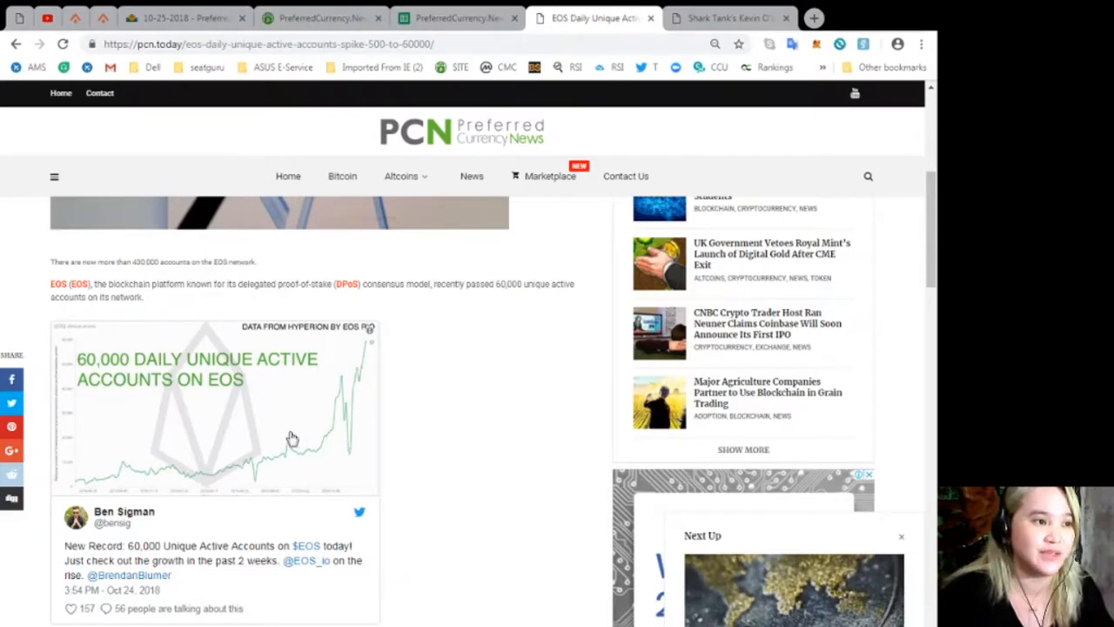
{"action": "mouse_move", "coordinate": [198, 380]}
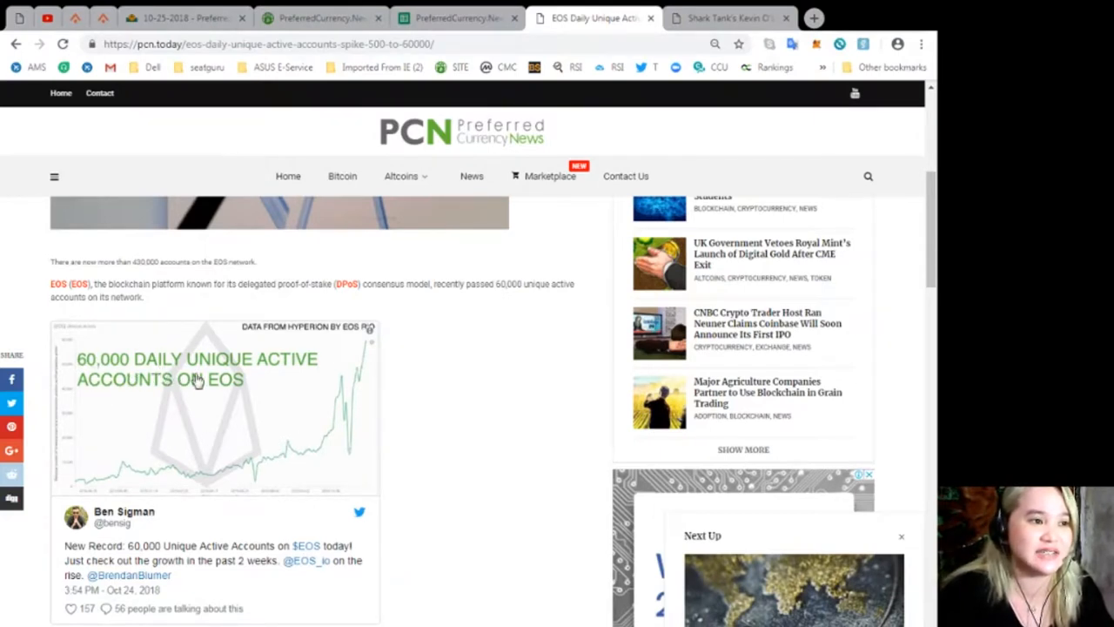
{"action": "mouse_move", "coordinate": [235, 400]}
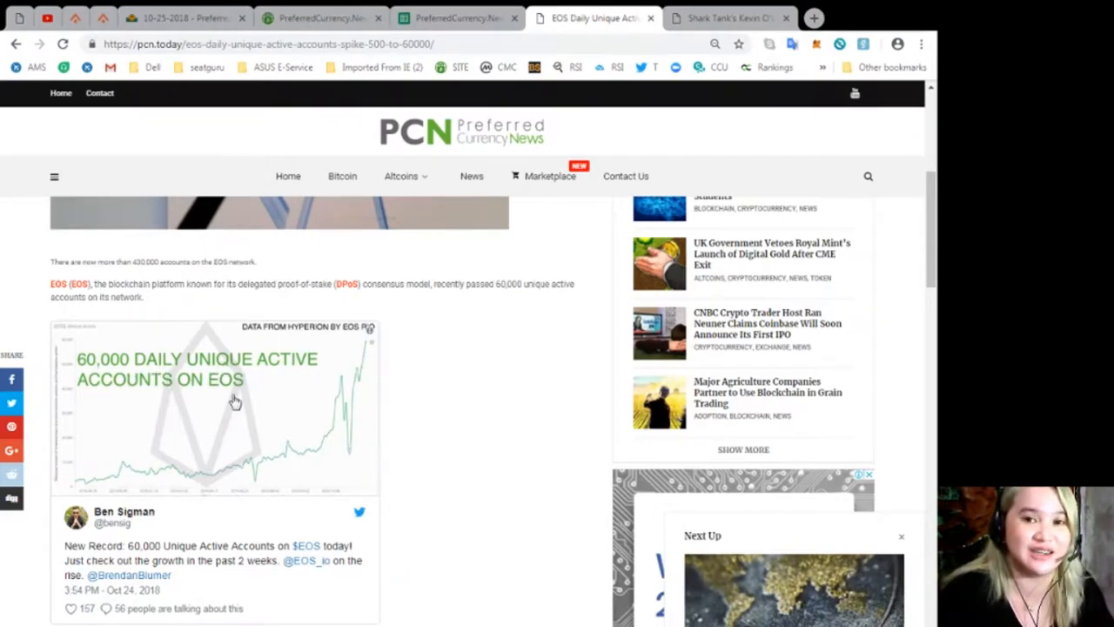
{"action": "scroll", "scroll_direction": "down", "scroll_amount": 3}
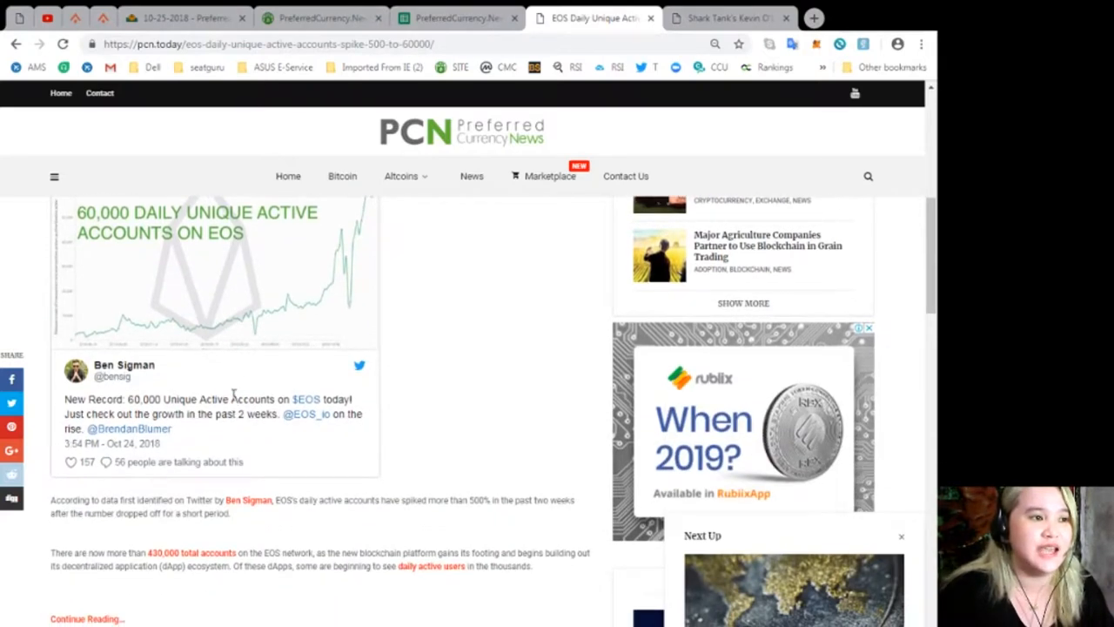
{"action": "scroll", "scroll_direction": "down", "scroll_amount": 3}
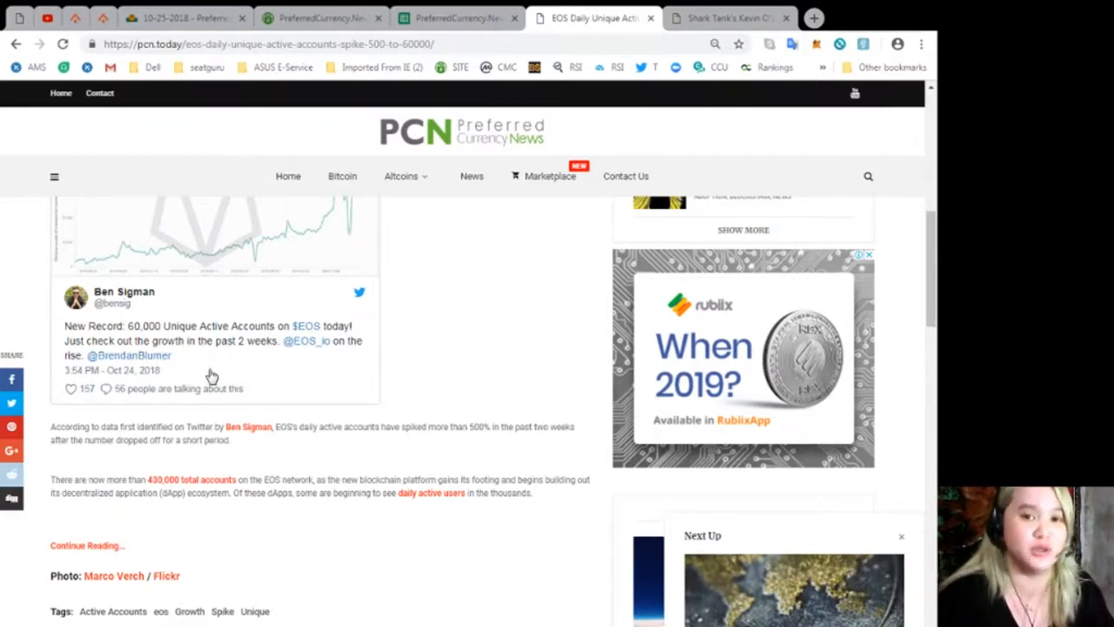
{"action": "scroll", "scroll_direction": "down", "scroll_amount": 3}
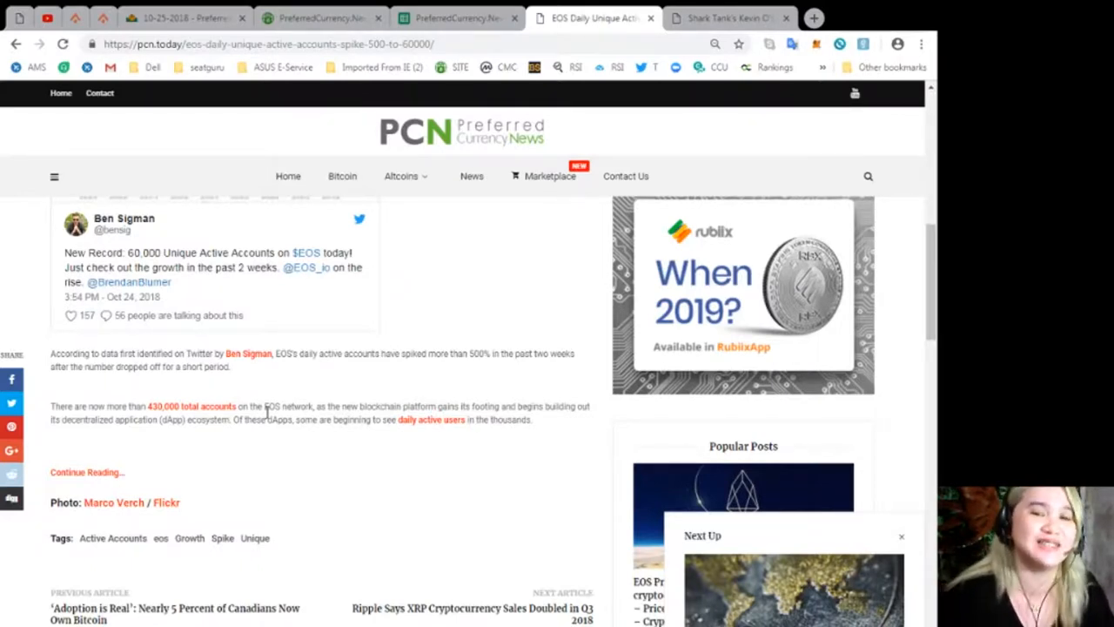
{"action": "mouse_move", "coordinate": [178, 461]}
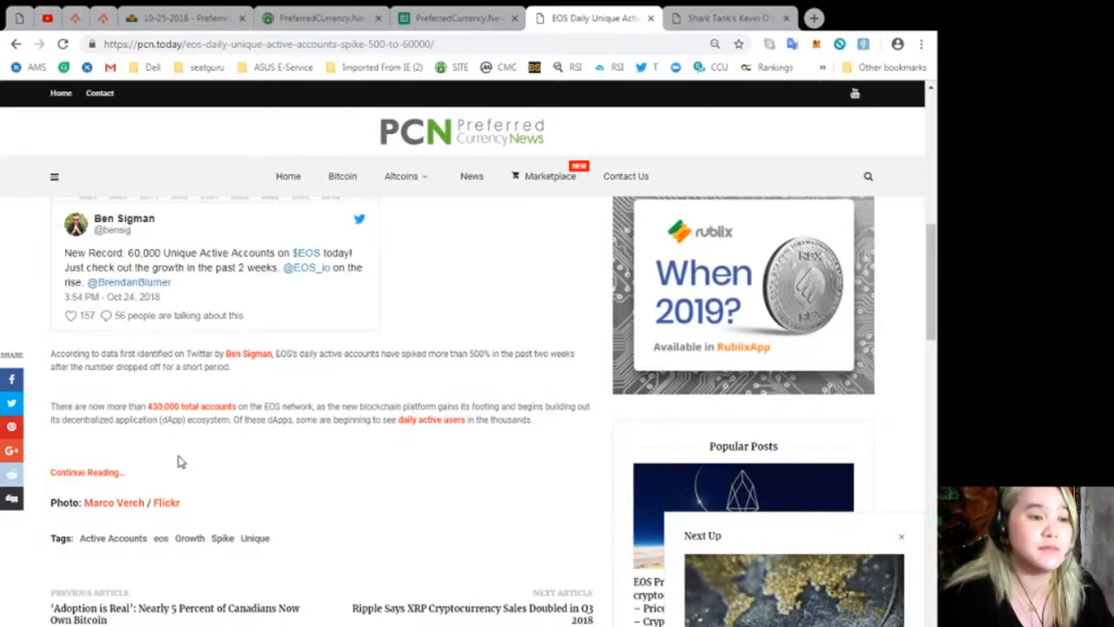
{"action": "mouse_move", "coordinate": [209, 460]}
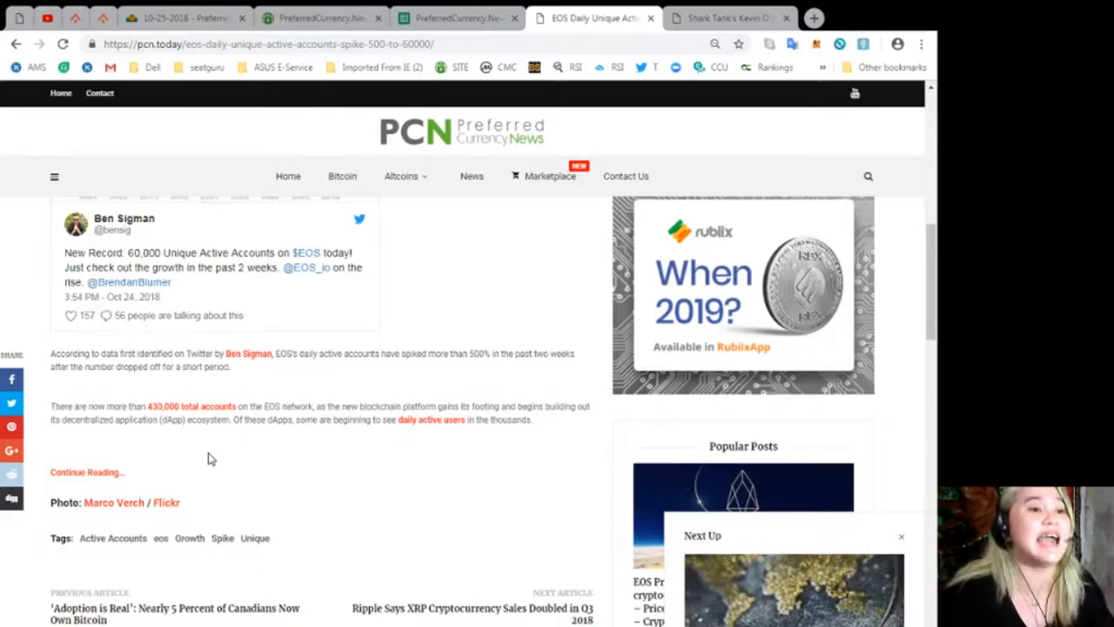
Step: Scroll the EOS article back to its headline, byline and magnifying-glass photo
{"action": "scroll", "scroll_direction": "up", "scroll_amount": 3}
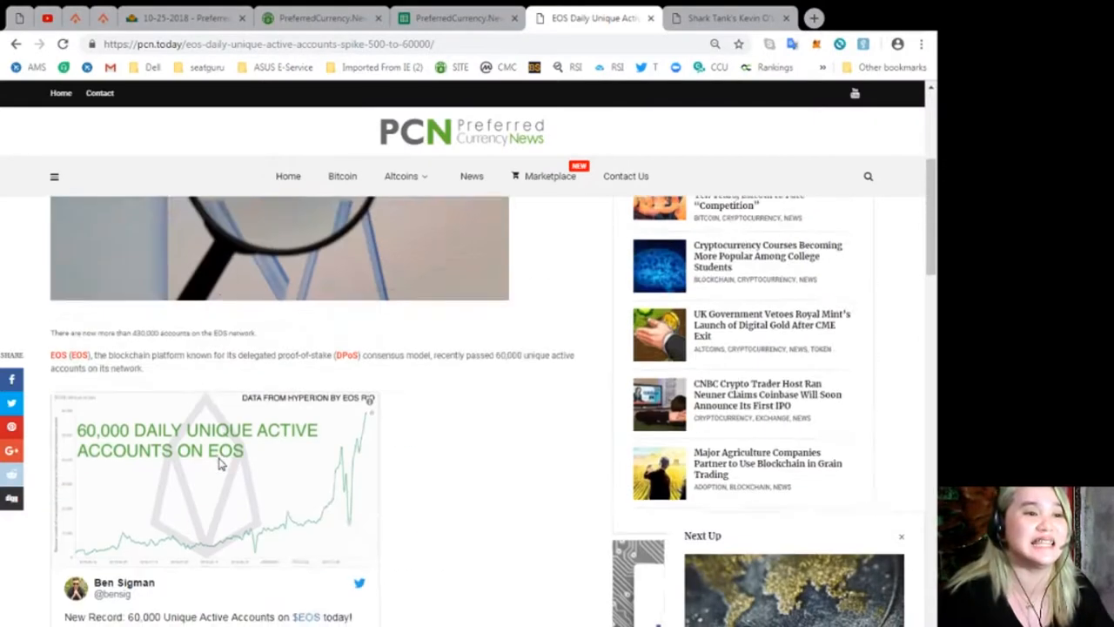
{"action": "scroll", "scroll_direction": "up", "scroll_amount": 3}
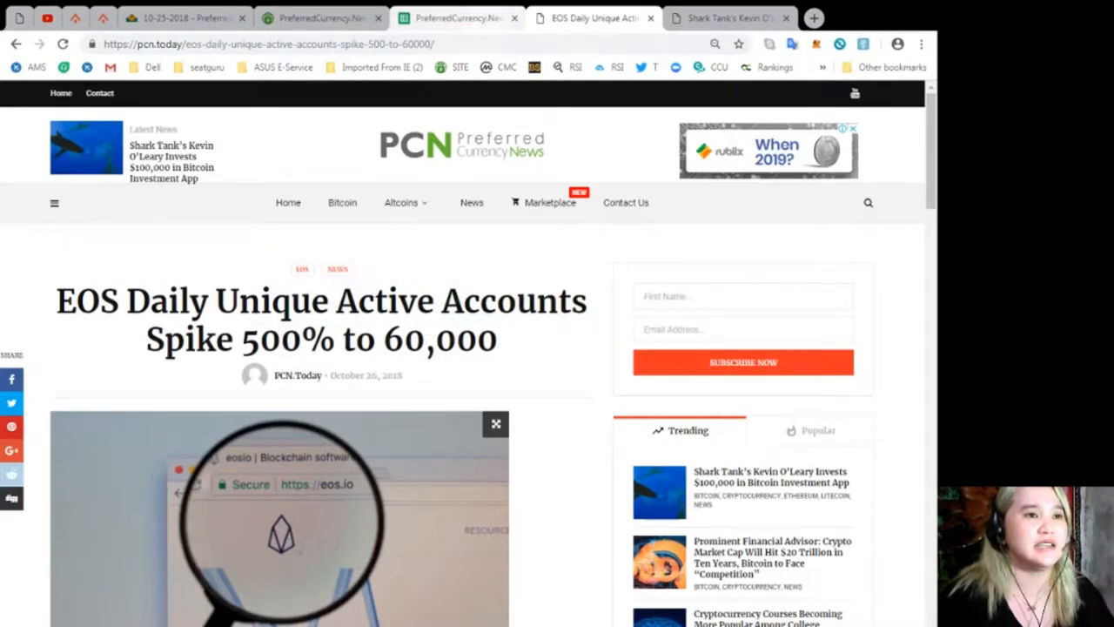
Step: Switch to the Kevin O'Leary $100,000 Bitcoin article and read down to 'Converting Spare Change to Crypto'
{"action": "left_click", "coordinate": [730, 17]}
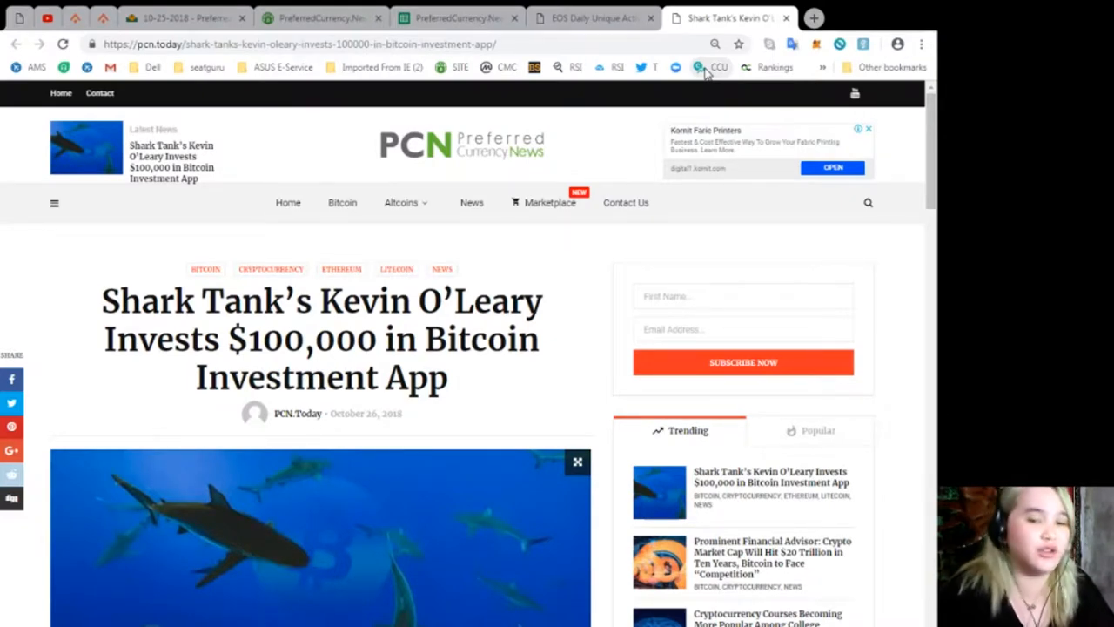
{"action": "scroll", "scroll_direction": "down", "scroll_amount": 3}
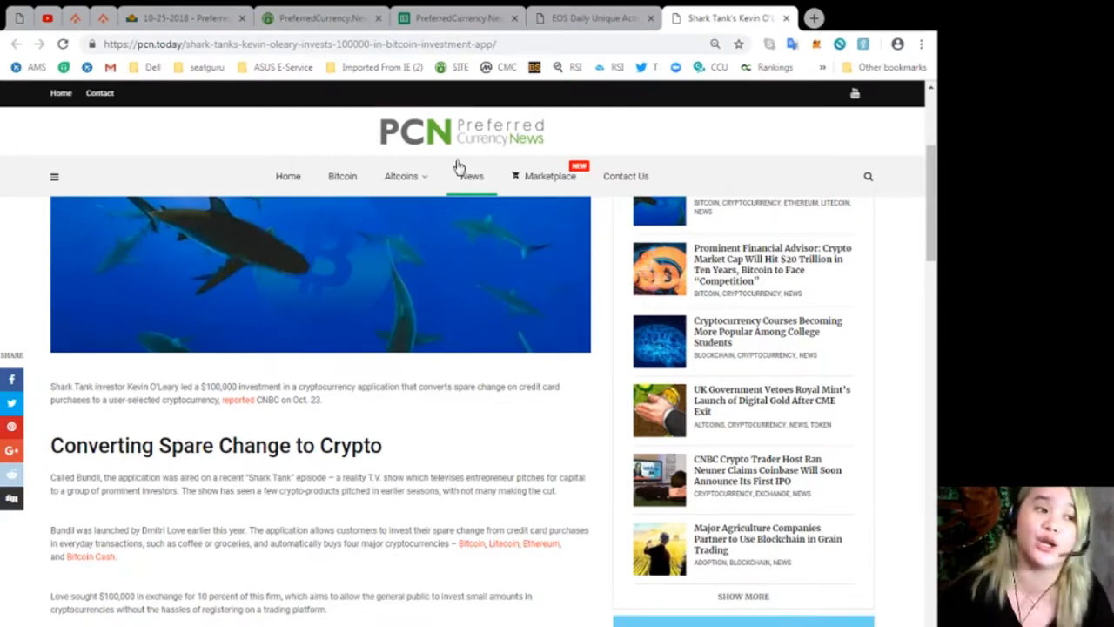
{"action": "scroll", "scroll_direction": "down", "scroll_amount": 3}
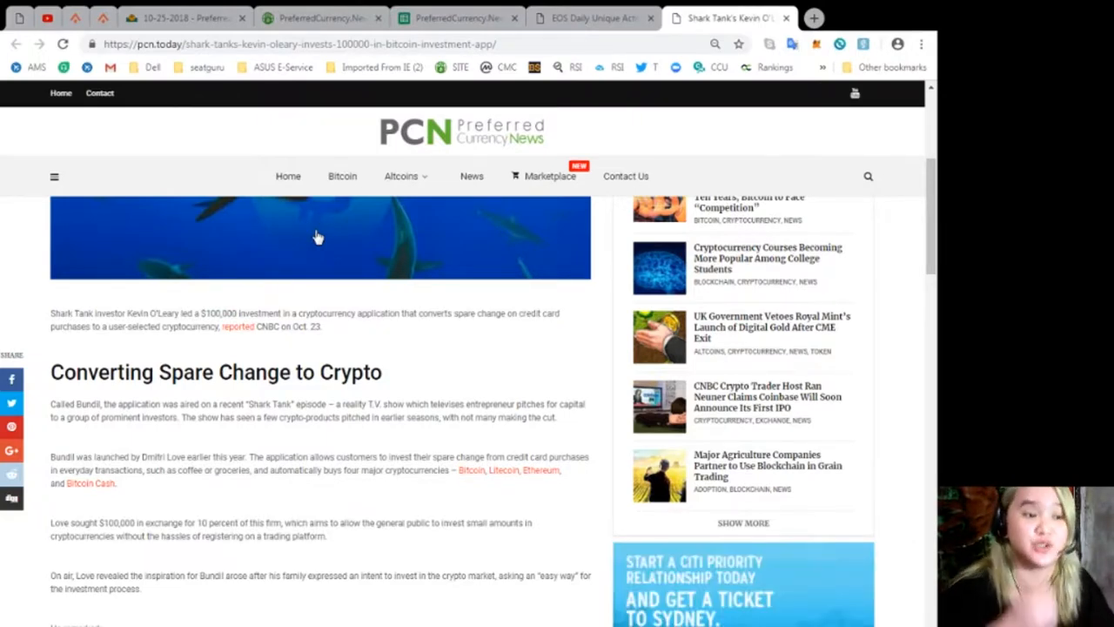
{"action": "scroll", "scroll_direction": "down", "scroll_amount": 3}
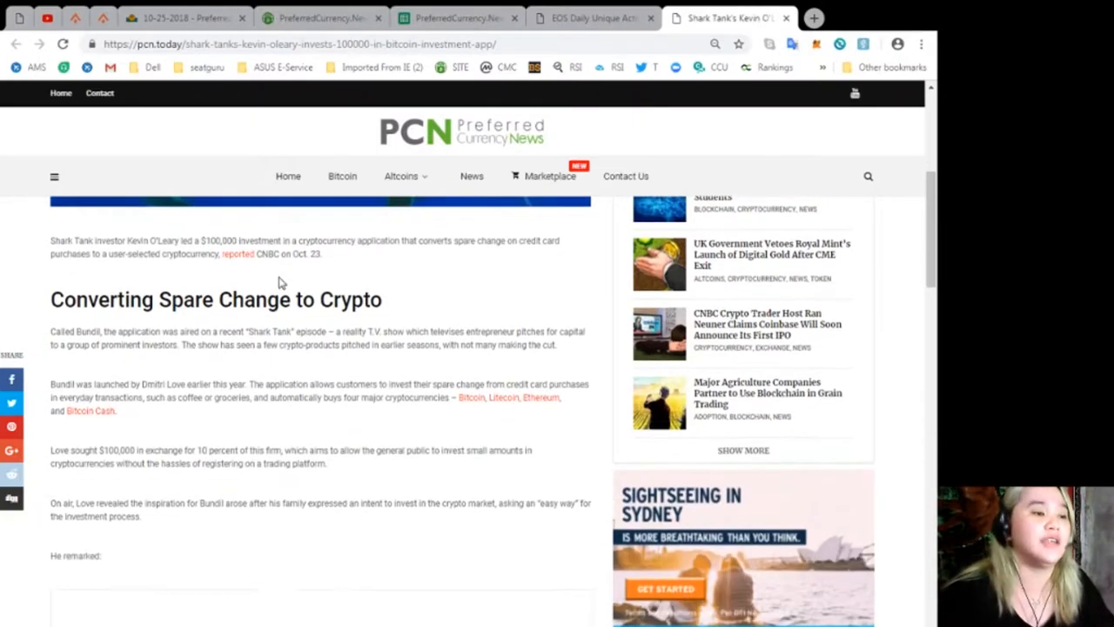
{"action": "scroll", "scroll_direction": "down", "scroll_amount": 3}
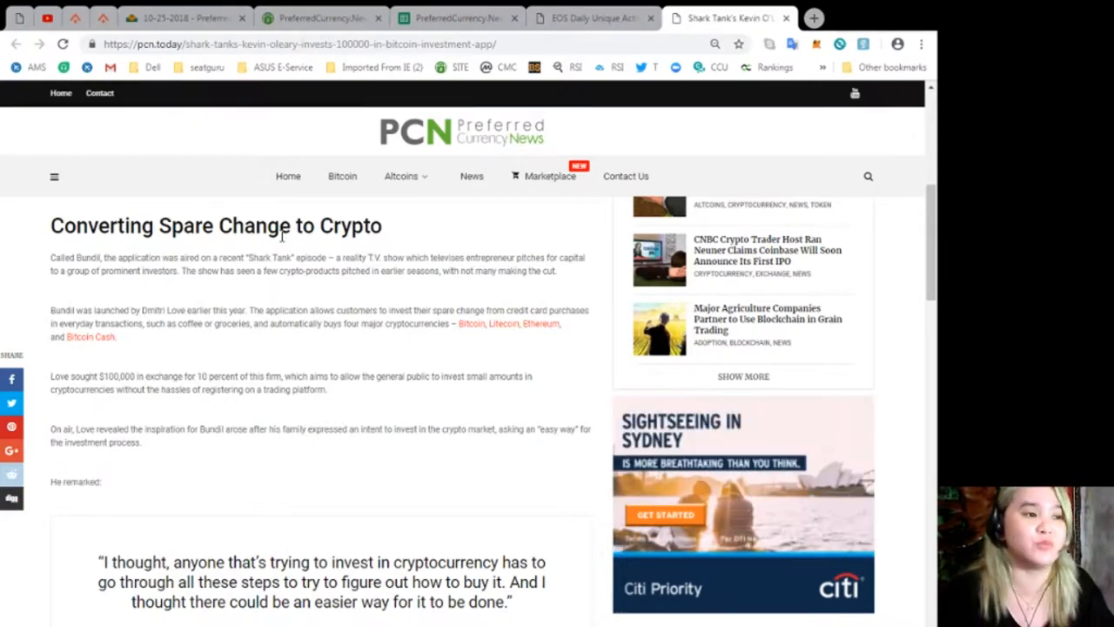
{"action": "scroll", "scroll_direction": "down", "scroll_amount": 3}
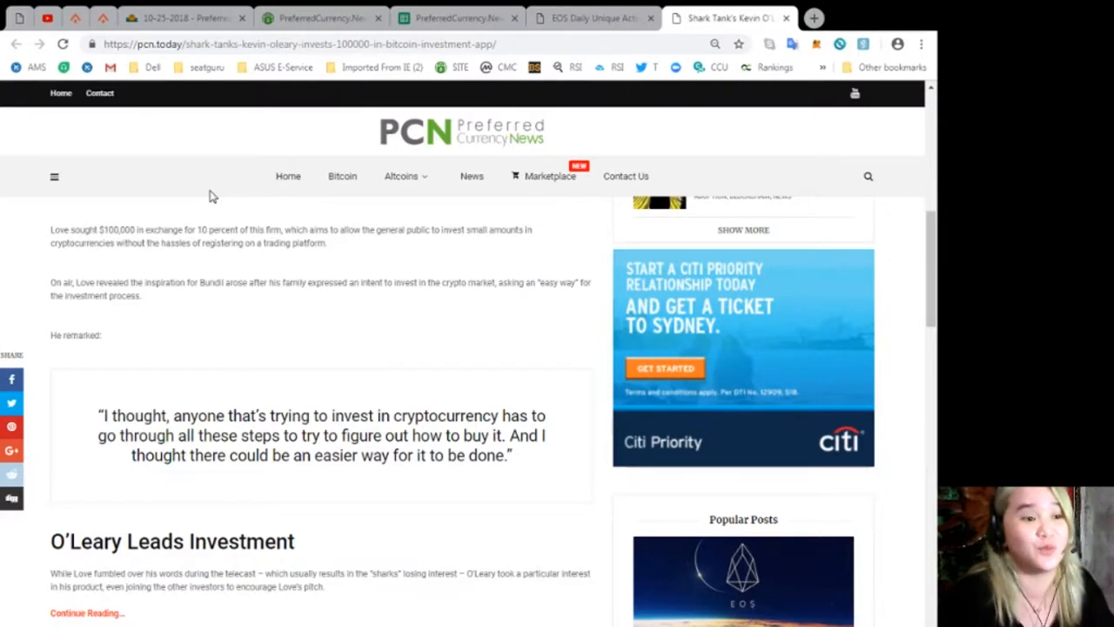
{"action": "scroll", "scroll_direction": "down", "scroll_amount": 3}
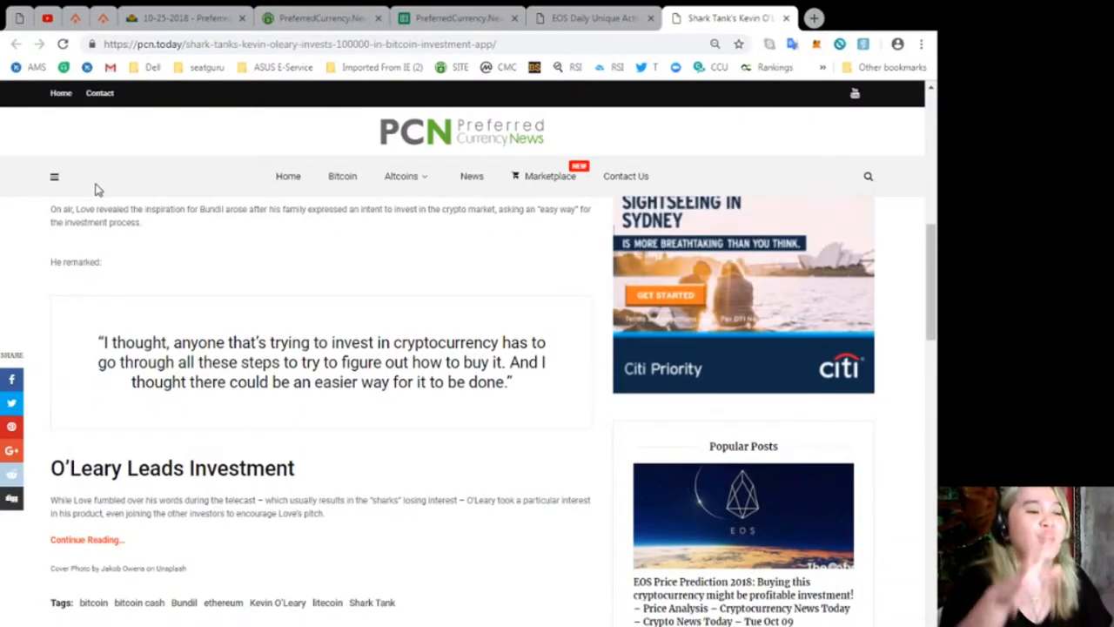
{"action": "scroll", "scroll_direction": "down", "scroll_amount": 3}
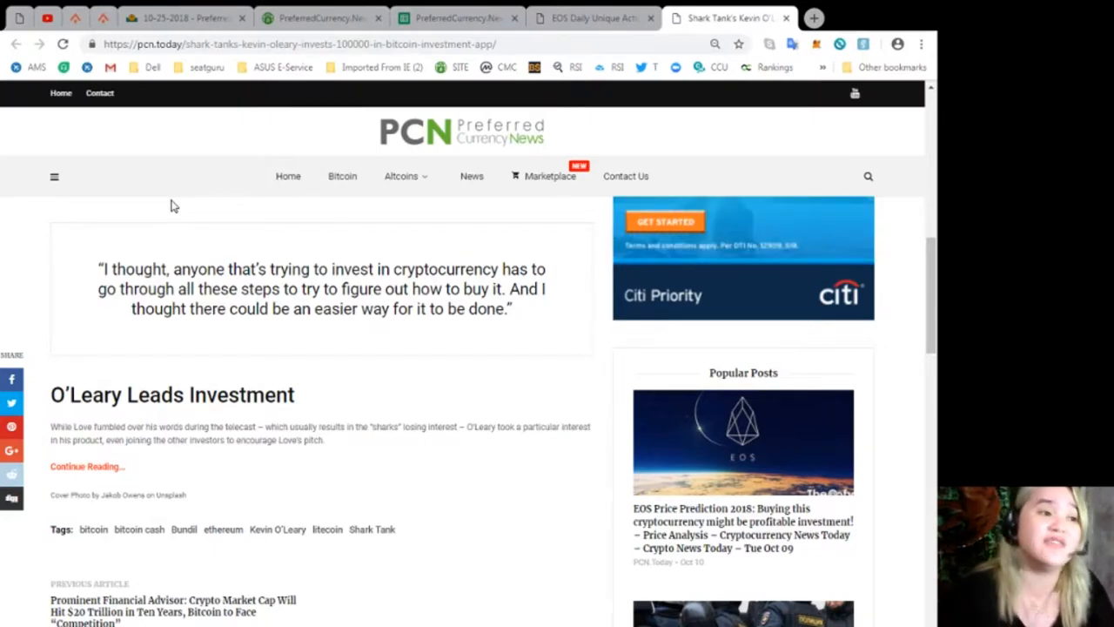
{"action": "scroll", "scroll_direction": "down", "scroll_amount": 3}
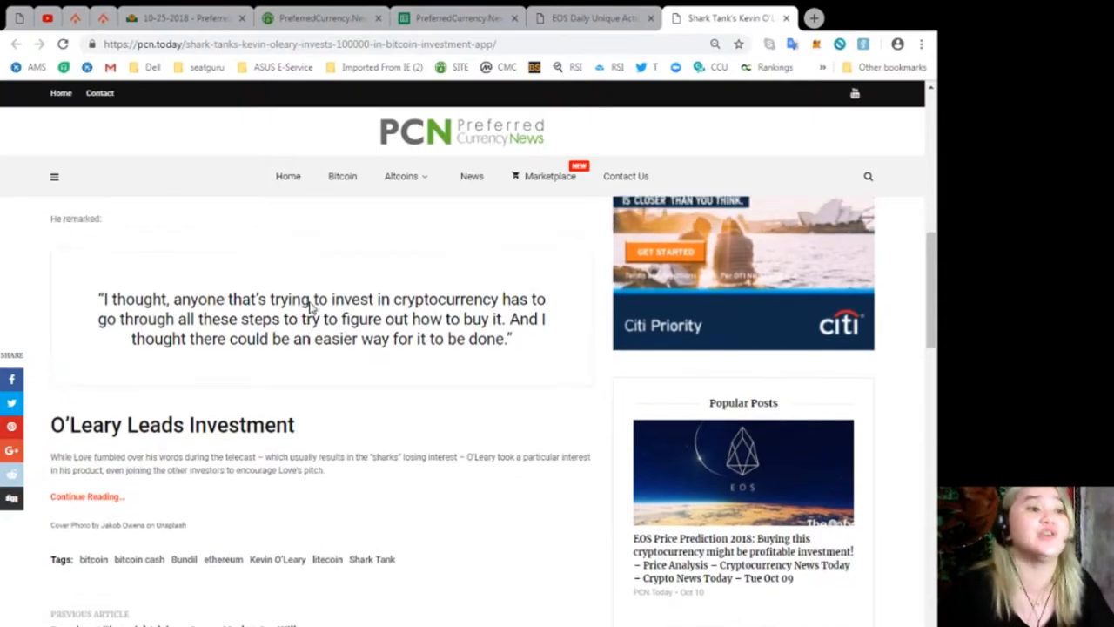
{"action": "scroll", "scroll_direction": "up", "scroll_amount": 3}
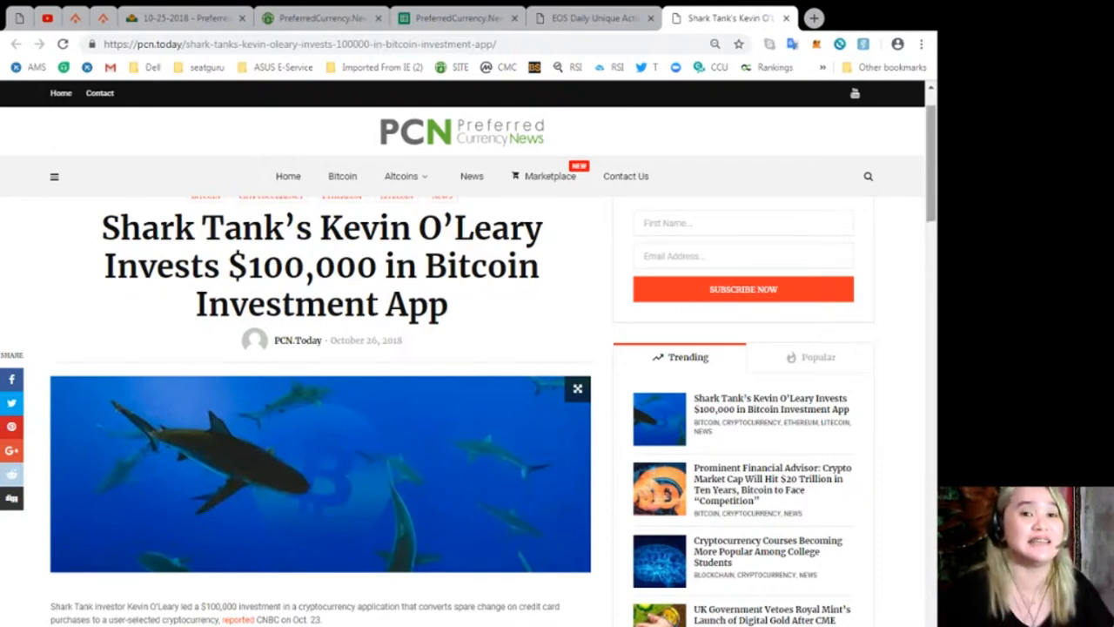
{"action": "mouse_move", "coordinate": [835, 179]}
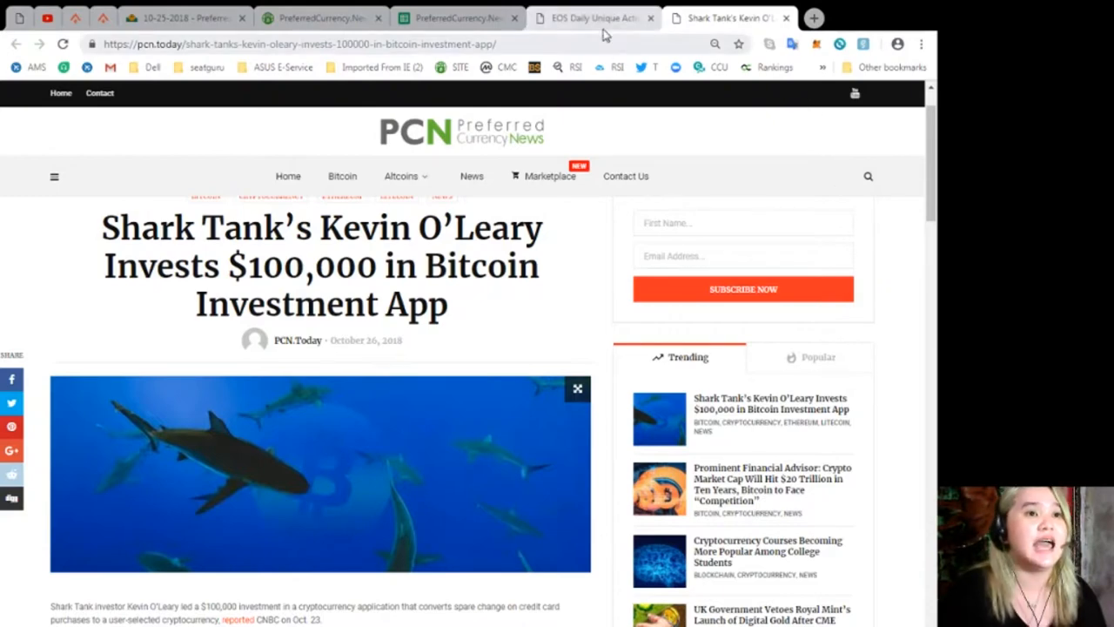
Step: Switch to the PreferredCurrency.News homepage and read down through its SUBSCRIBE NOW offer
{"action": "left_click", "coordinate": [322, 18]}
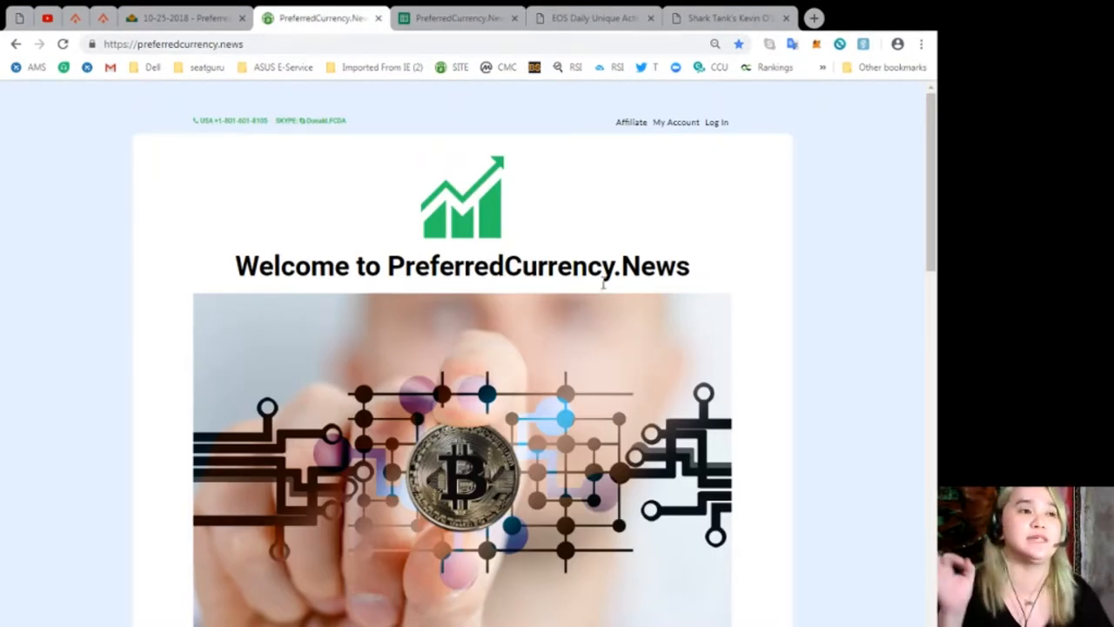
{"action": "scroll", "scroll_direction": "down", "scroll_amount": 3}
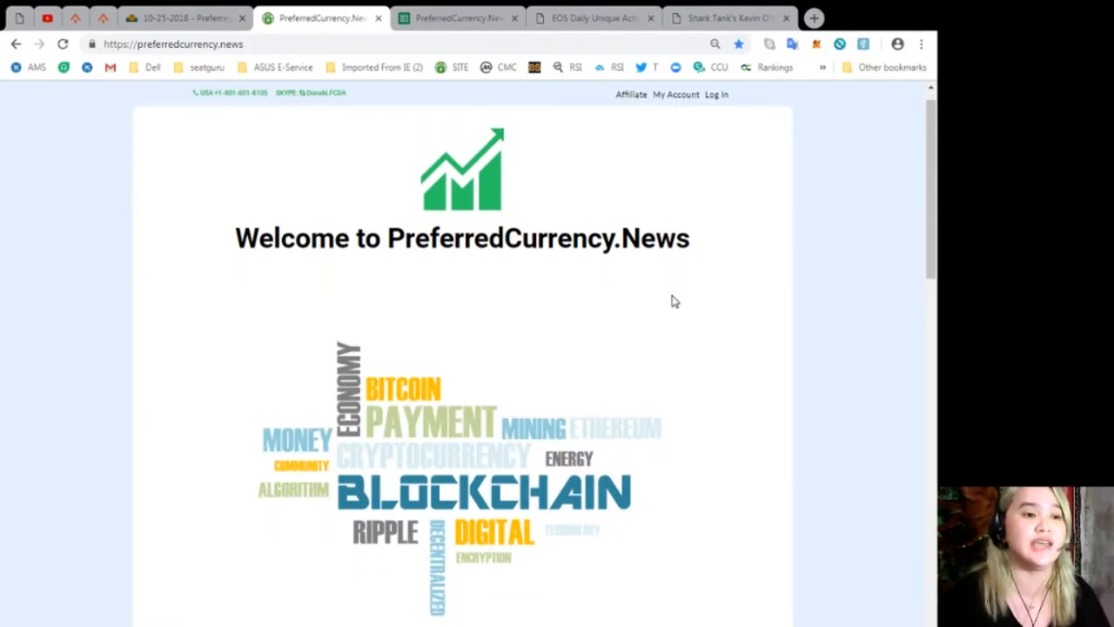
{"action": "scroll", "scroll_direction": "down", "scroll_amount": 3}
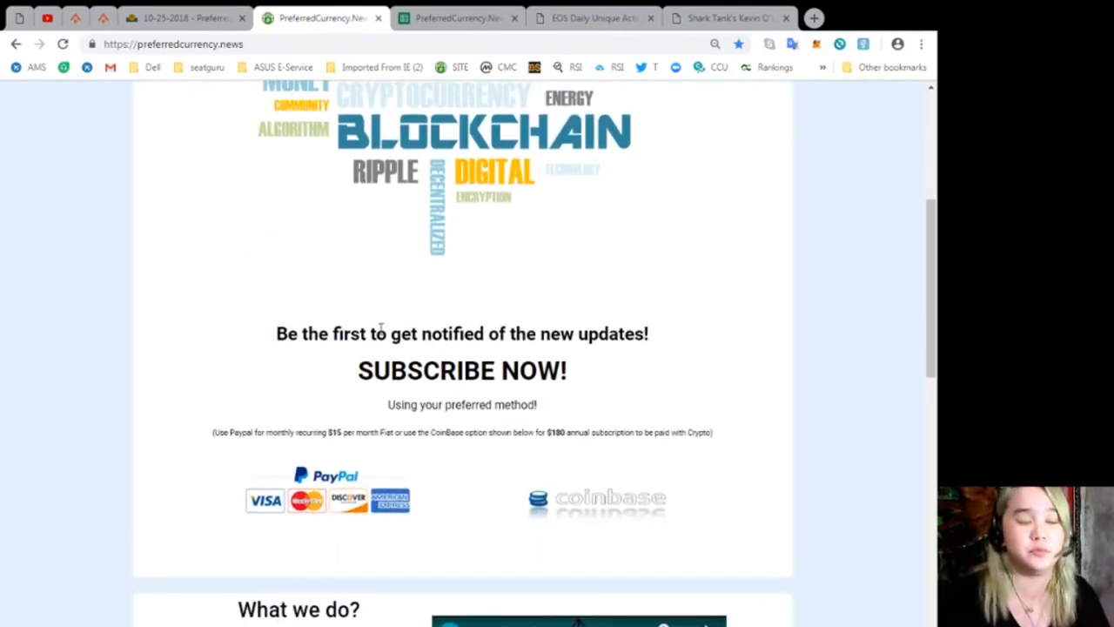
{"action": "mouse_move", "coordinate": [585, 357]}
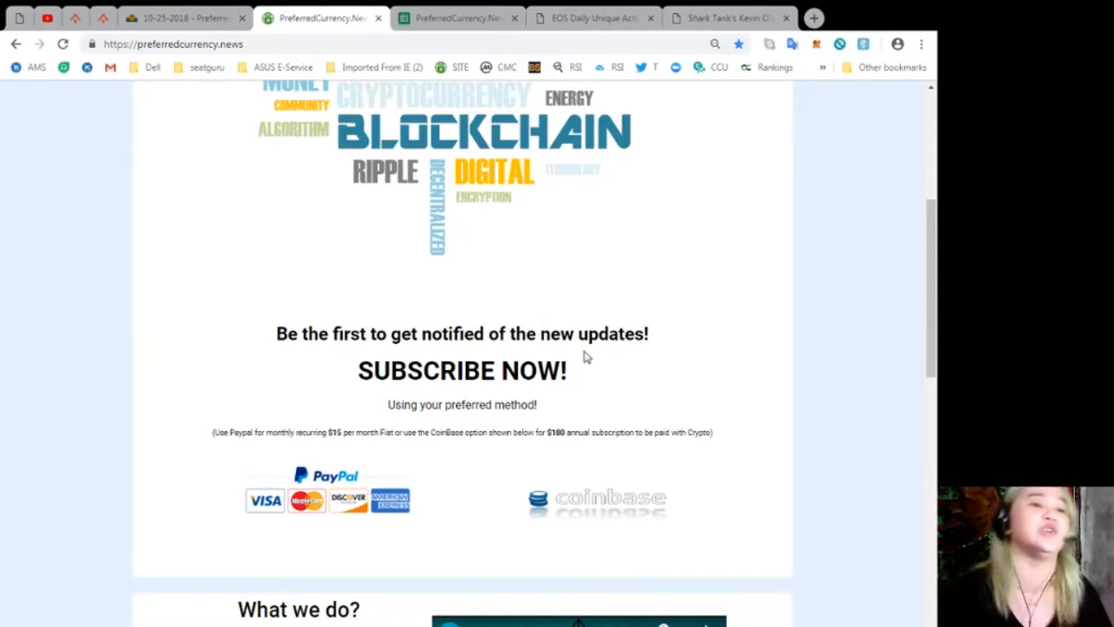
{"action": "scroll", "scroll_direction": "down", "scroll_amount": 3}
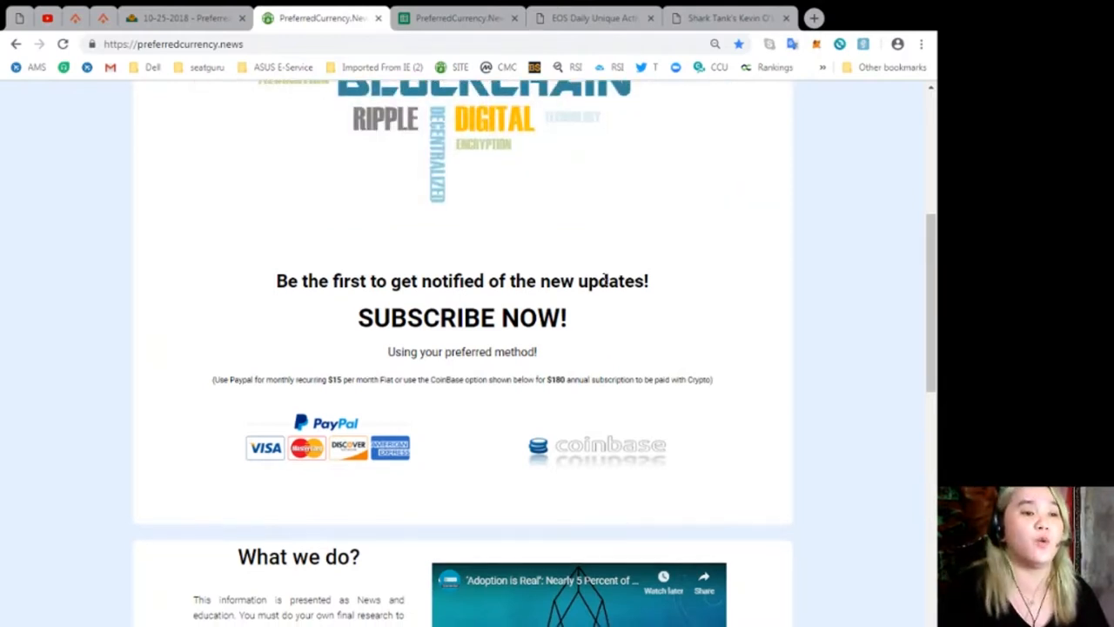
{"action": "scroll", "scroll_direction": "down", "scroll_amount": 3}
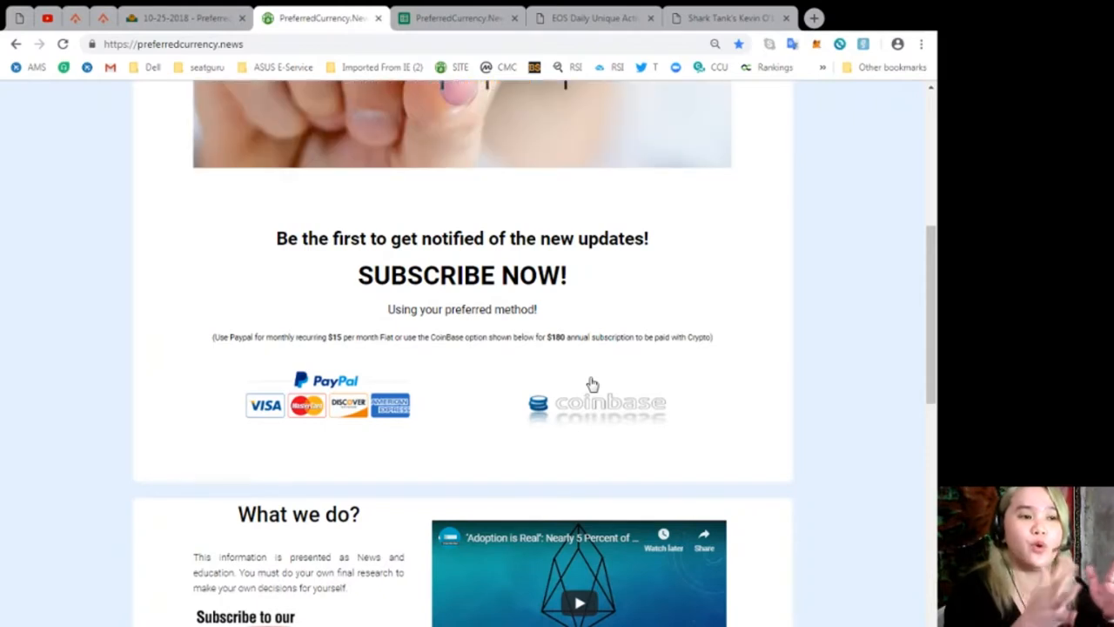
Step: Continue down the homepage through the What we do? video section to Contact Us
{"action": "scroll", "scroll_direction": "down", "scroll_amount": 3}
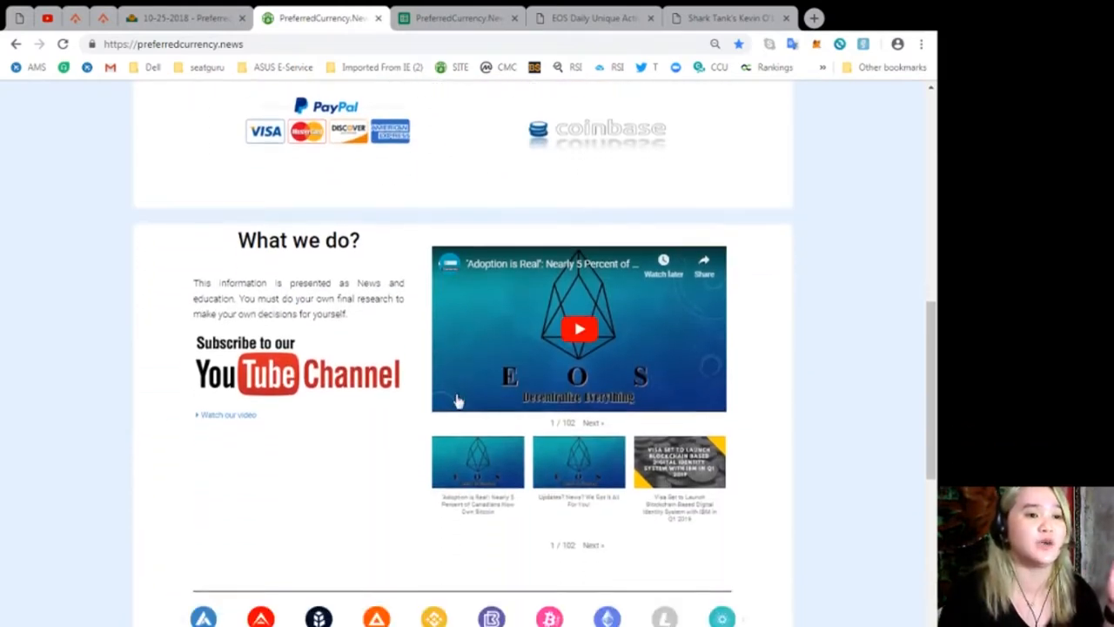
{"action": "scroll", "scroll_direction": "down", "scroll_amount": 3}
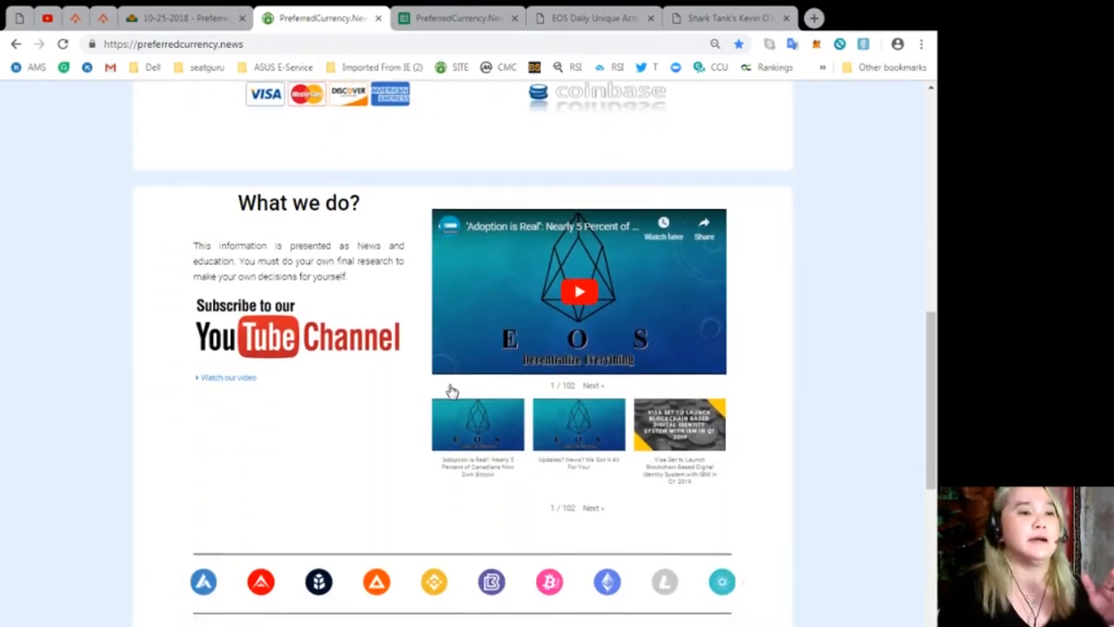
{"action": "scroll", "scroll_direction": "down", "scroll_amount": 3}
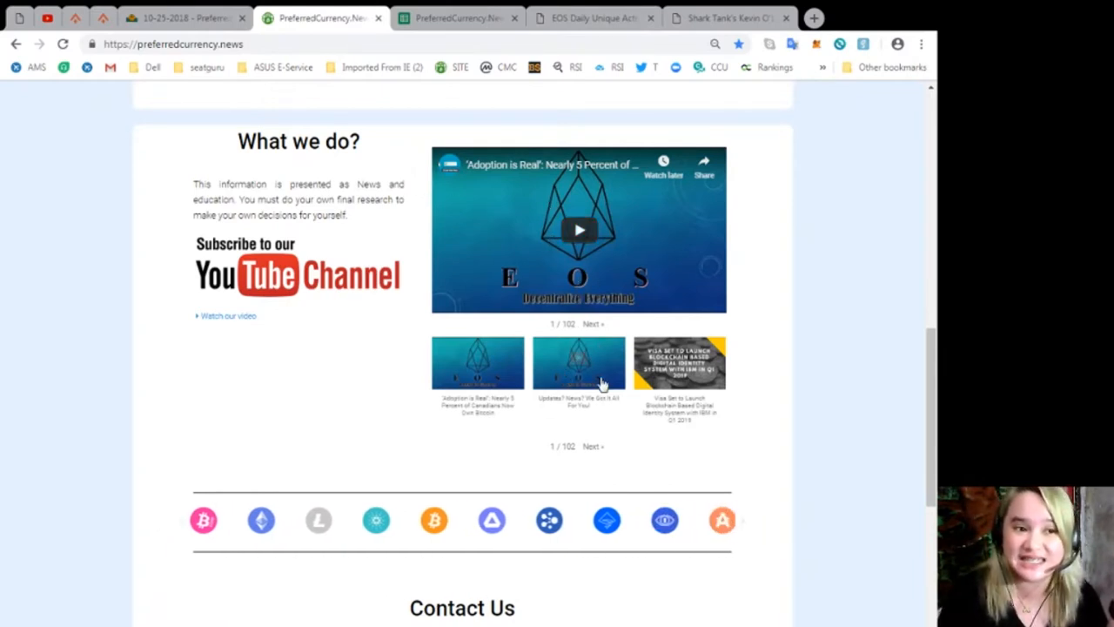
{"action": "mouse_move", "coordinate": [662, 456]}
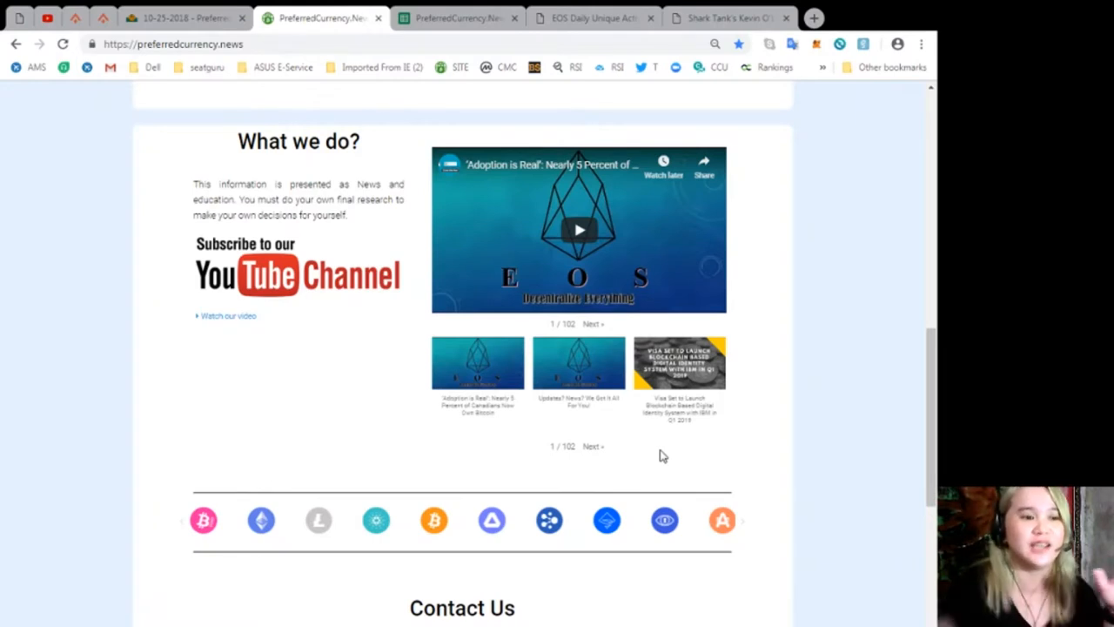
{"action": "scroll", "scroll_direction": "down", "scroll_amount": 3}
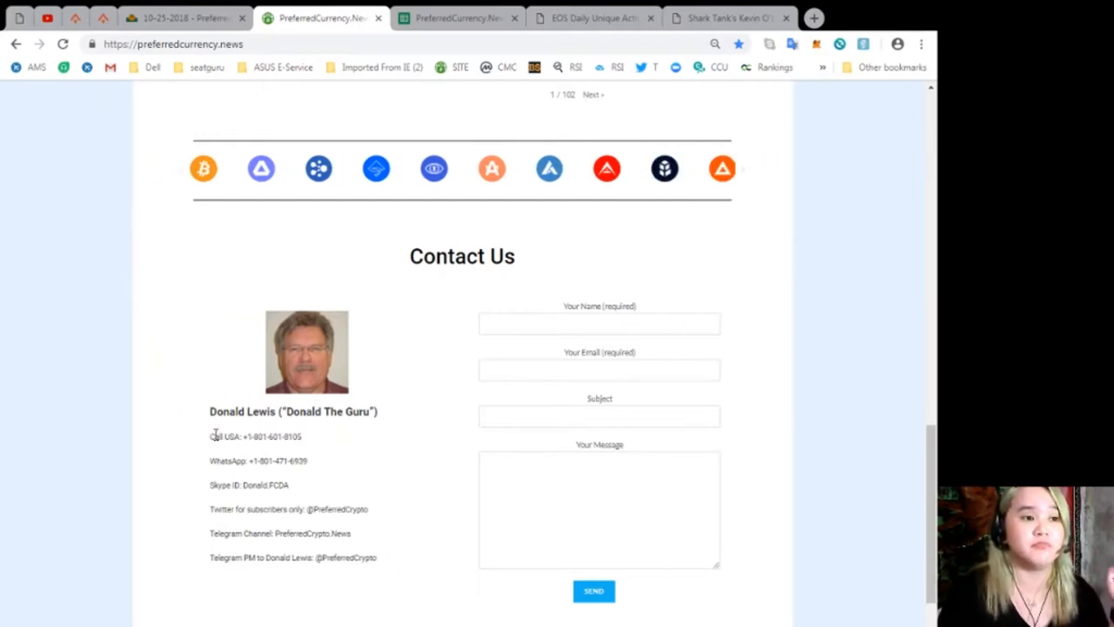
{"action": "mouse_move", "coordinate": [286, 498]}
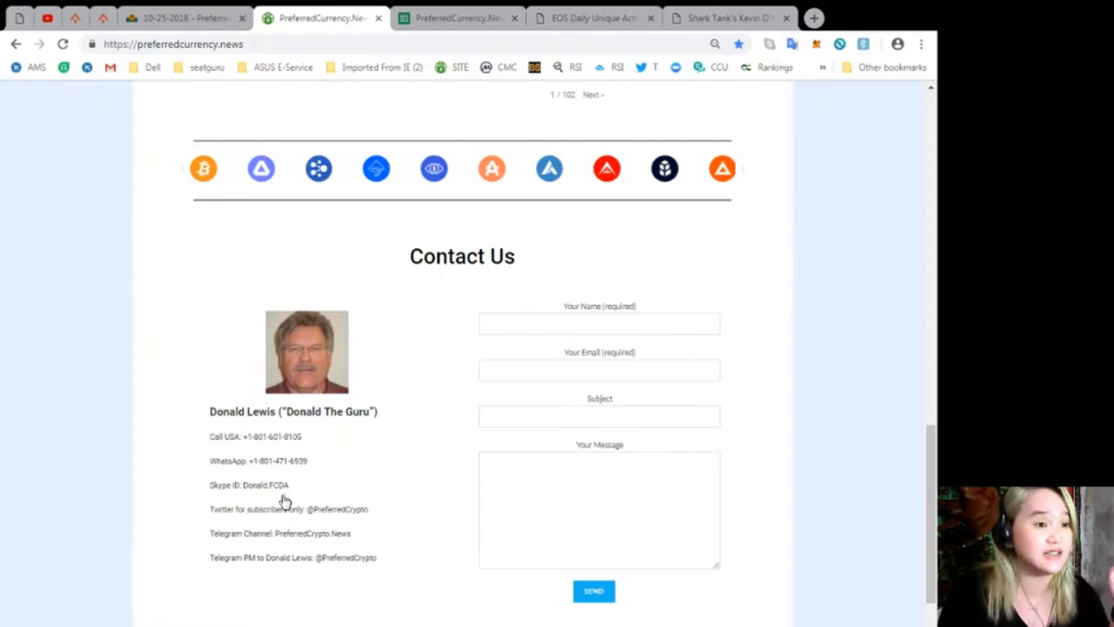
{"action": "mouse_move", "coordinate": [307, 508]}
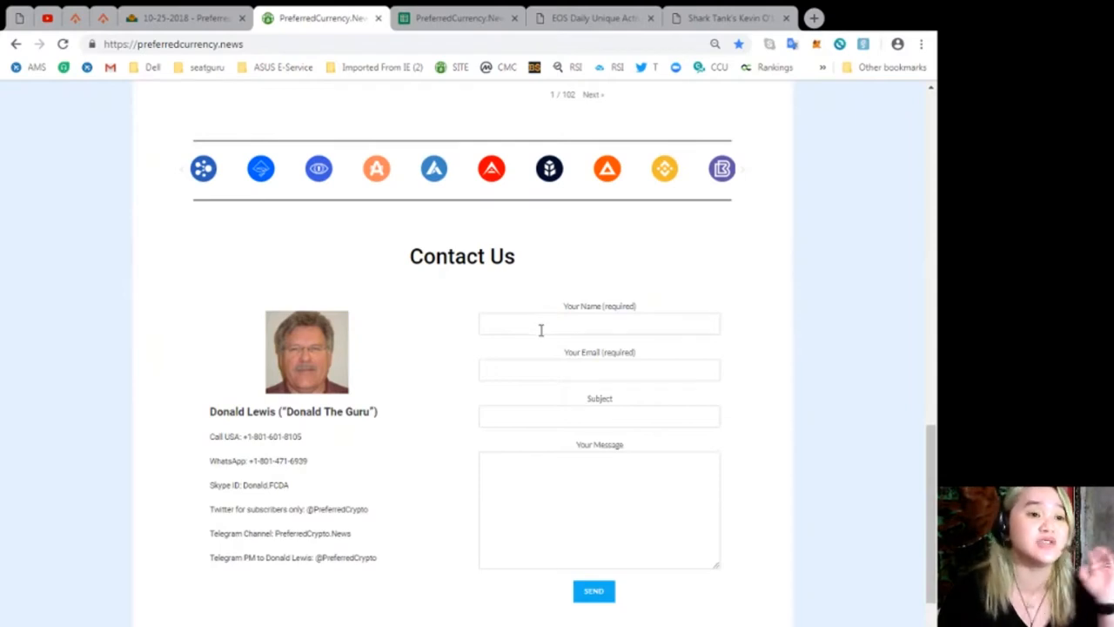
{"action": "left_click", "coordinate": [599, 369]}
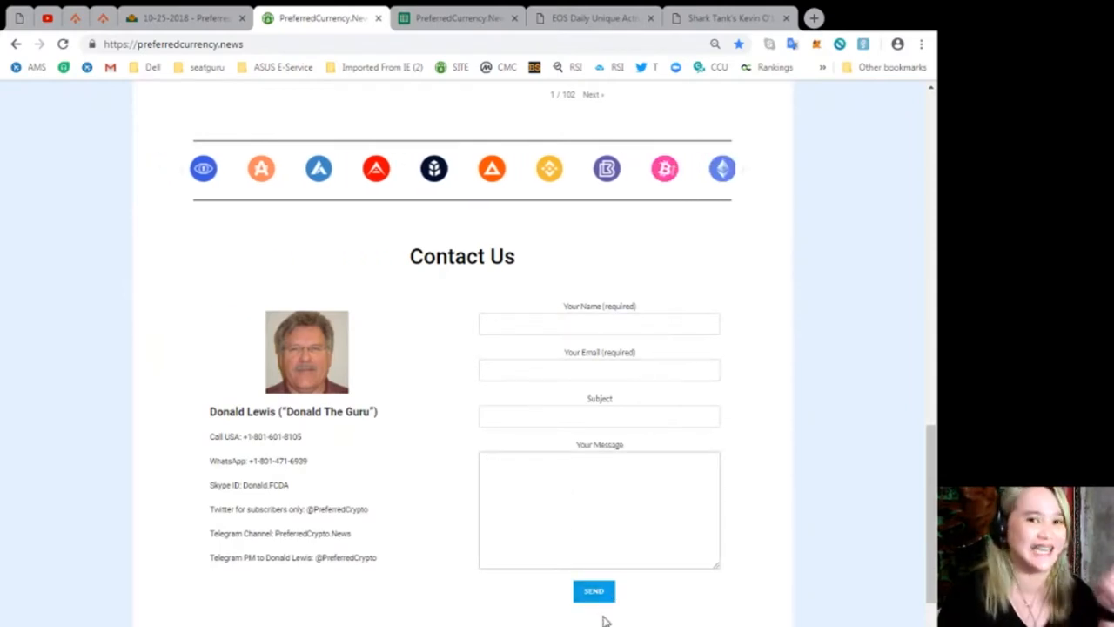
{"action": "scroll", "scroll_direction": "down", "scroll_amount": 3}
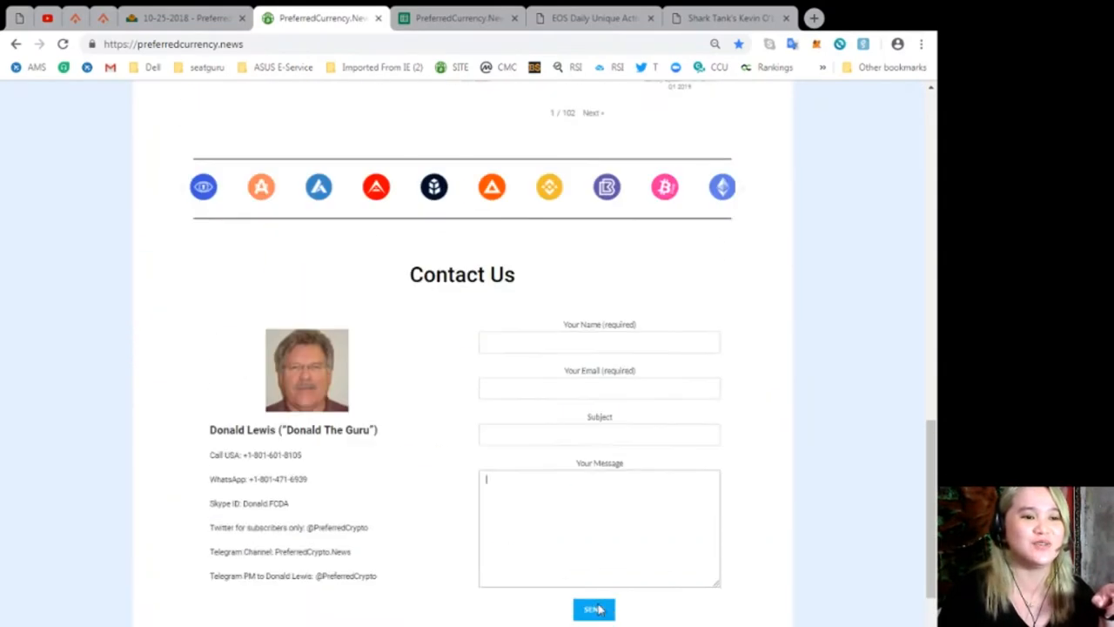
{"action": "scroll", "scroll_direction": "up", "scroll_amount": 3}
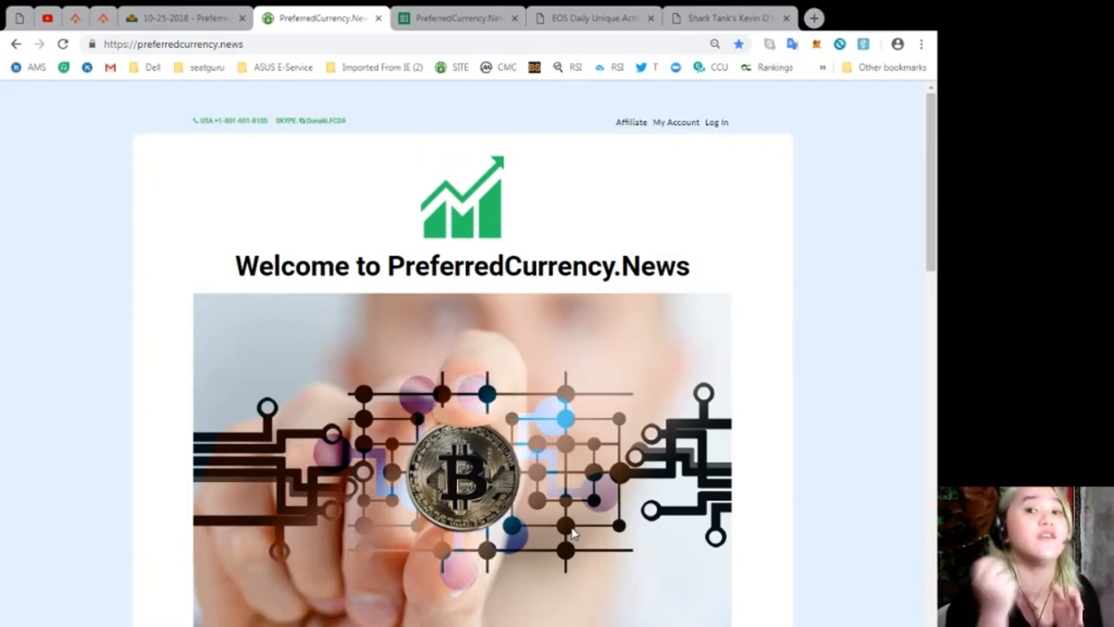
{"action": "mouse_move", "coordinate": [192, 17]}
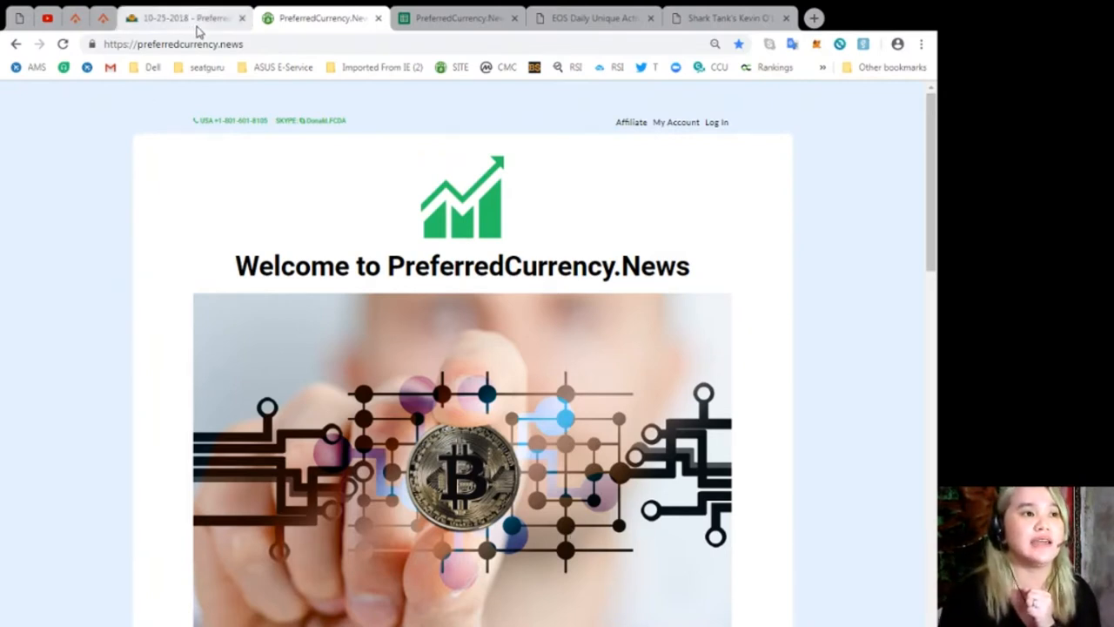
Step: Switch to the AWeber archive and read the opening of the 26 October 2018 newsletter
{"action": "left_click", "coordinate": [183, 17]}
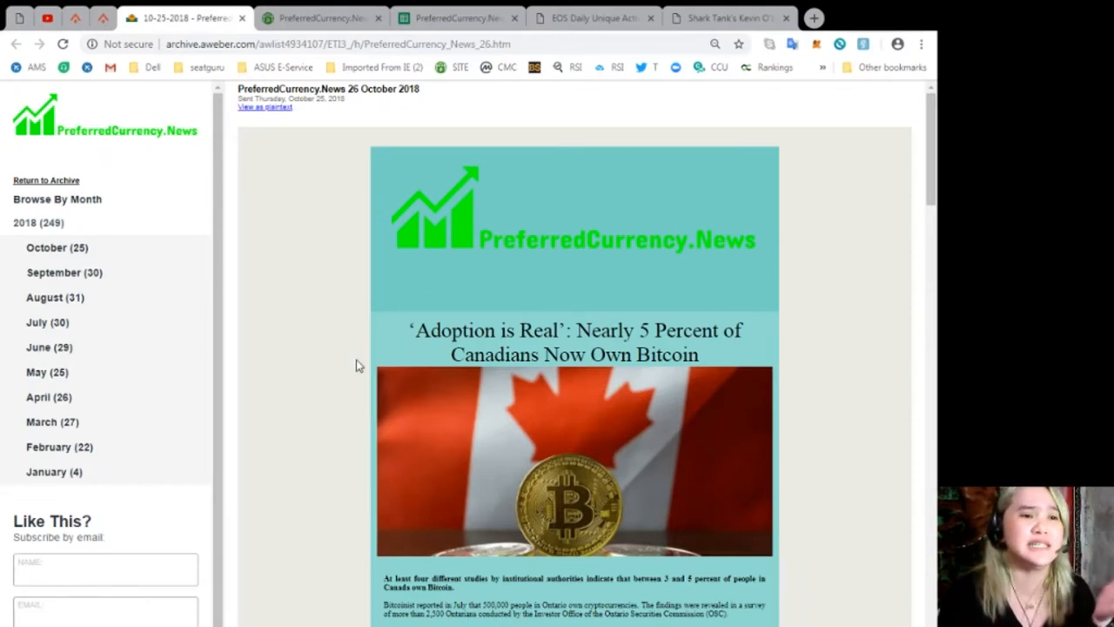
{"action": "mouse_move", "coordinate": [343, 372]}
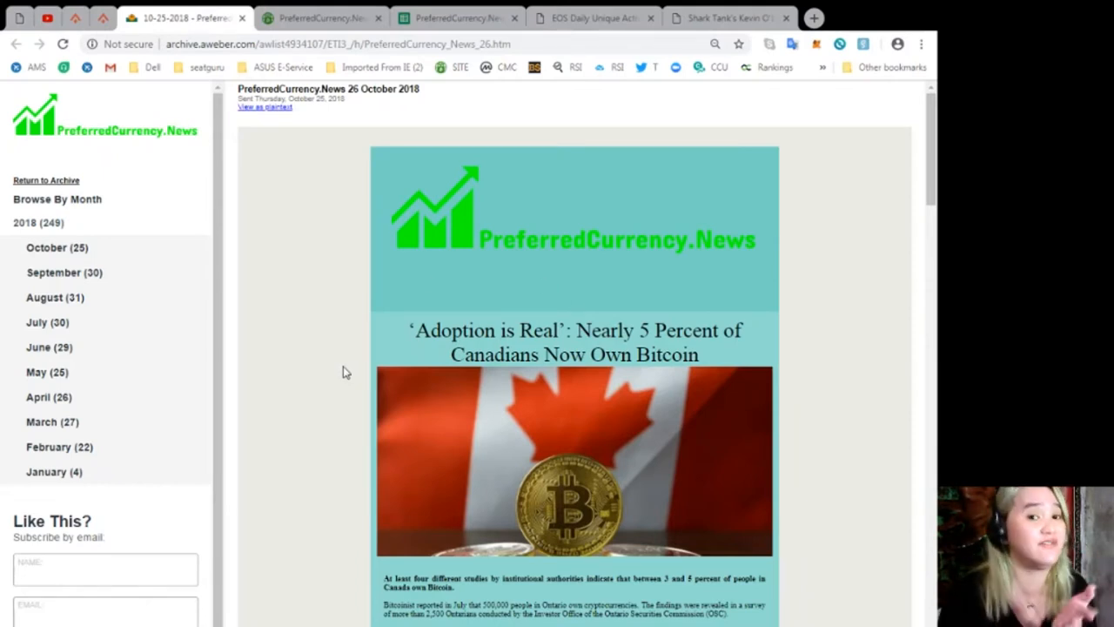
{"action": "scroll", "scroll_direction": "down", "scroll_amount": 3}
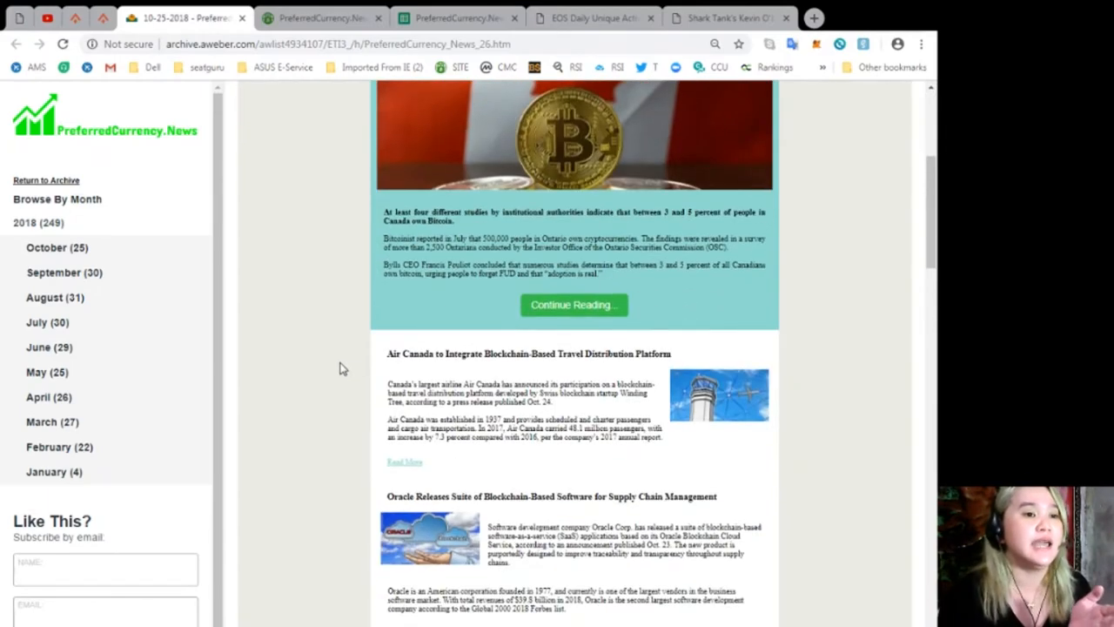
{"action": "scroll", "scroll_direction": "up", "scroll_amount": 3}
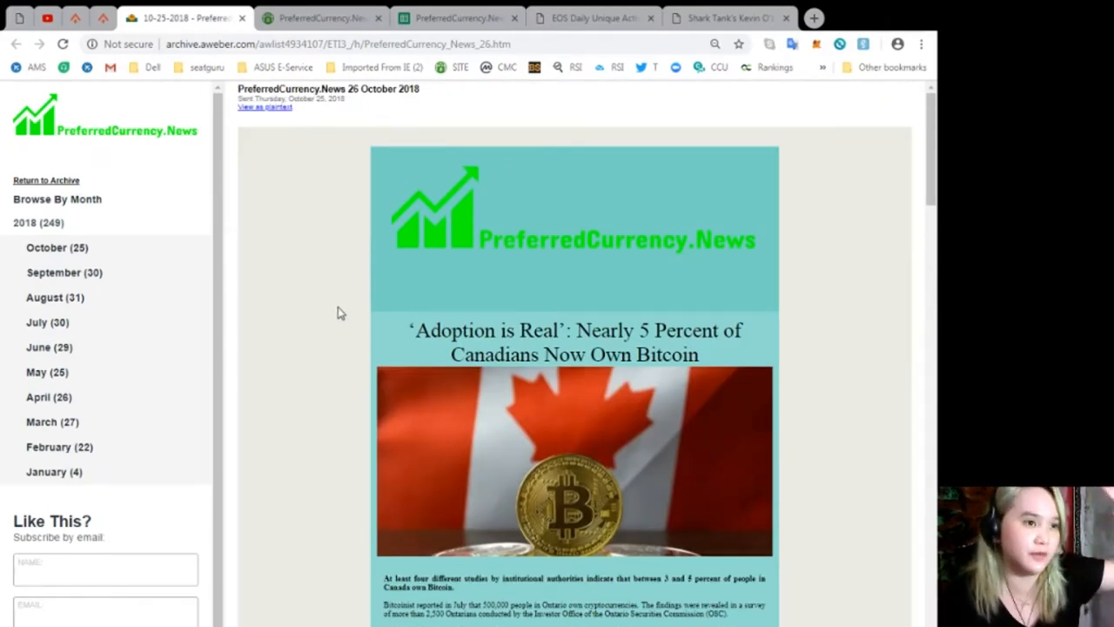
{"action": "scroll", "scroll_direction": "down", "scroll_amount": 3}
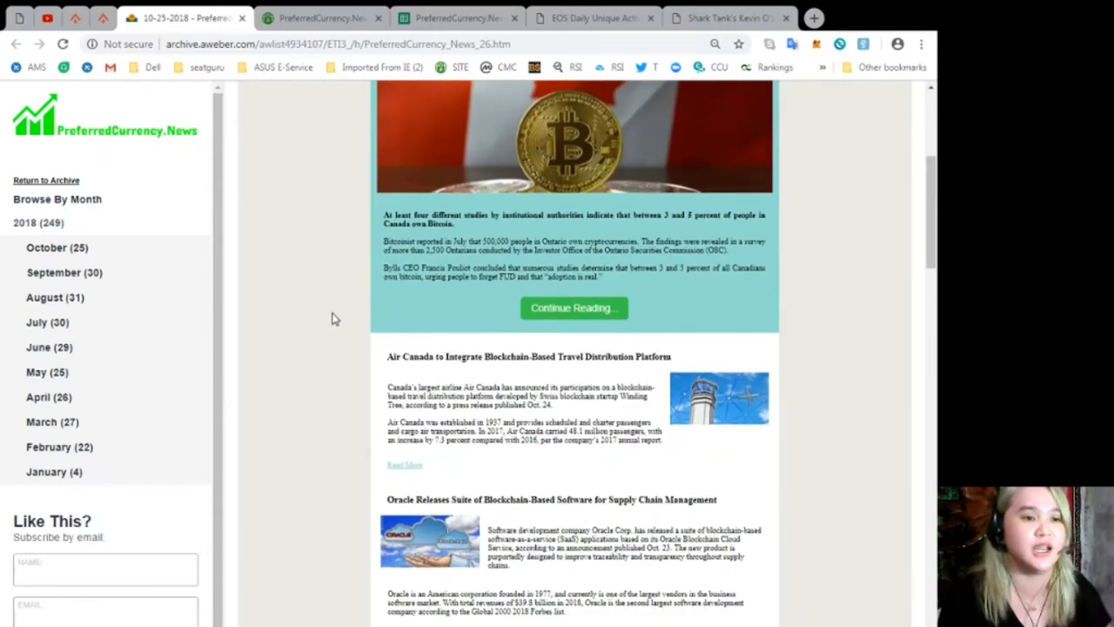
{"action": "scroll", "scroll_direction": "up", "scroll_amount": 3}
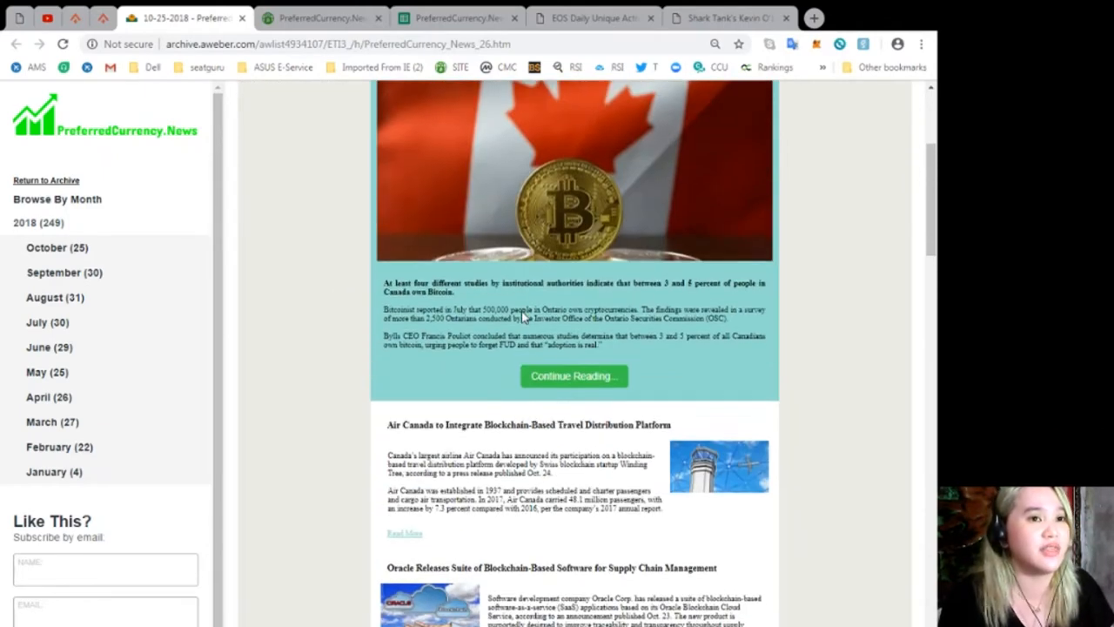
{"action": "scroll", "scroll_direction": "down", "scroll_amount": 3}
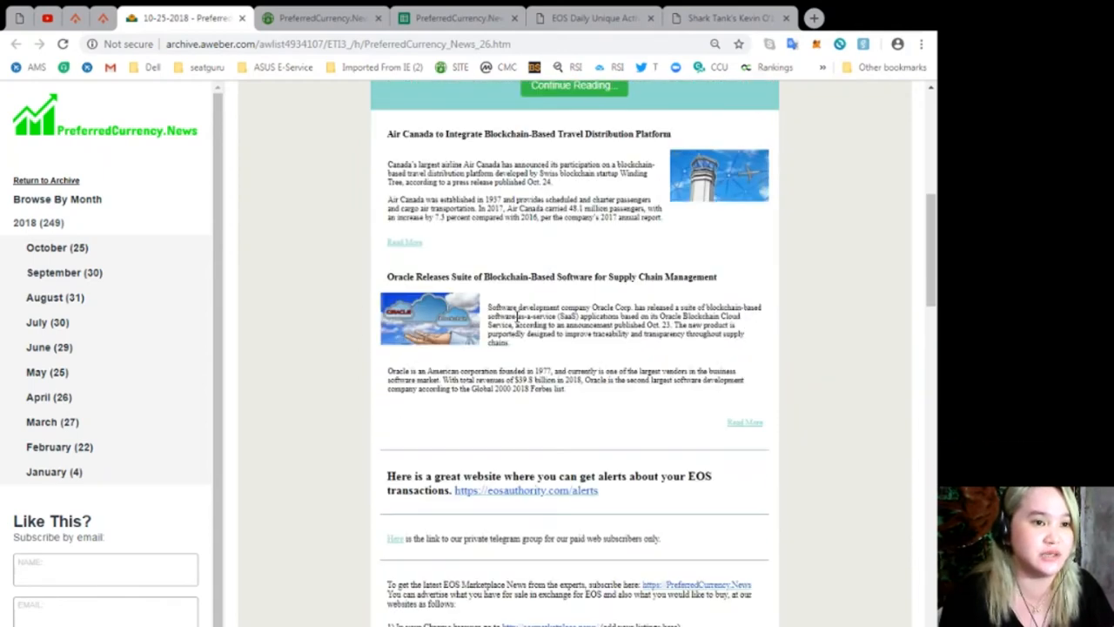
Step: Continue down the newsletter to Donald's Research List and its Open Spreadsheet button
{"action": "scroll", "scroll_direction": "down", "scroll_amount": 3}
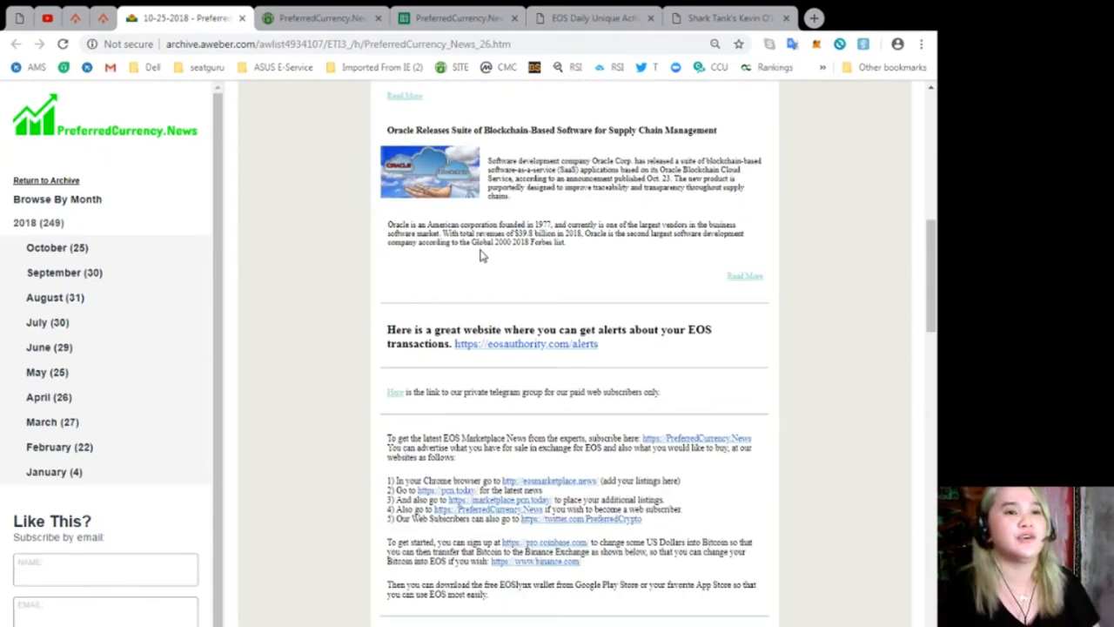
{"action": "scroll", "scroll_direction": "down", "scroll_amount": 3}
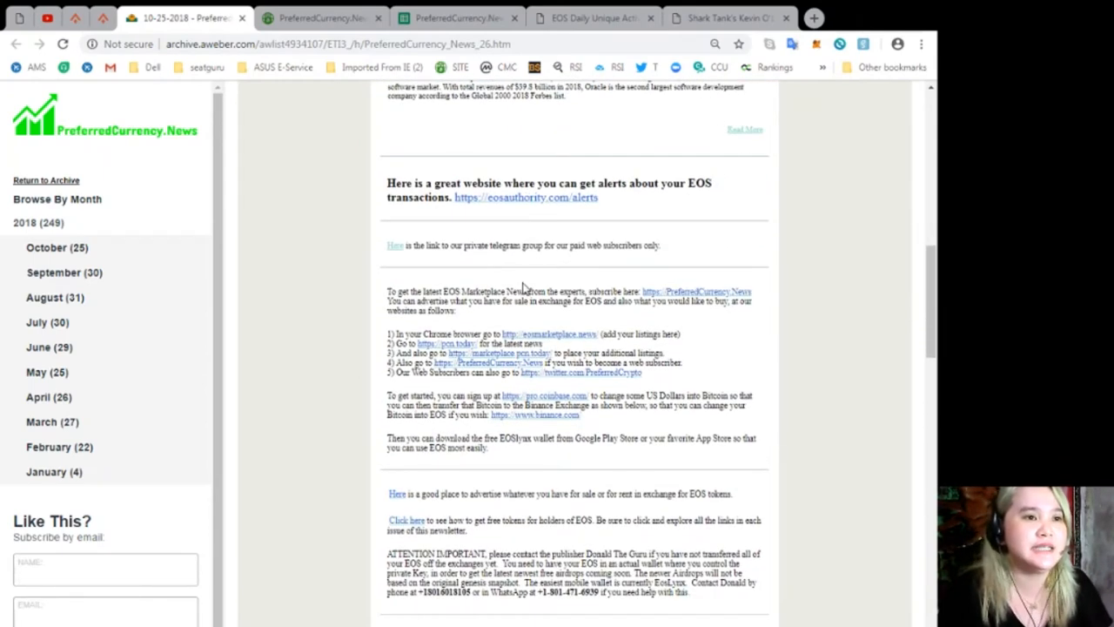
{"action": "scroll", "scroll_direction": "down", "scroll_amount": 3}
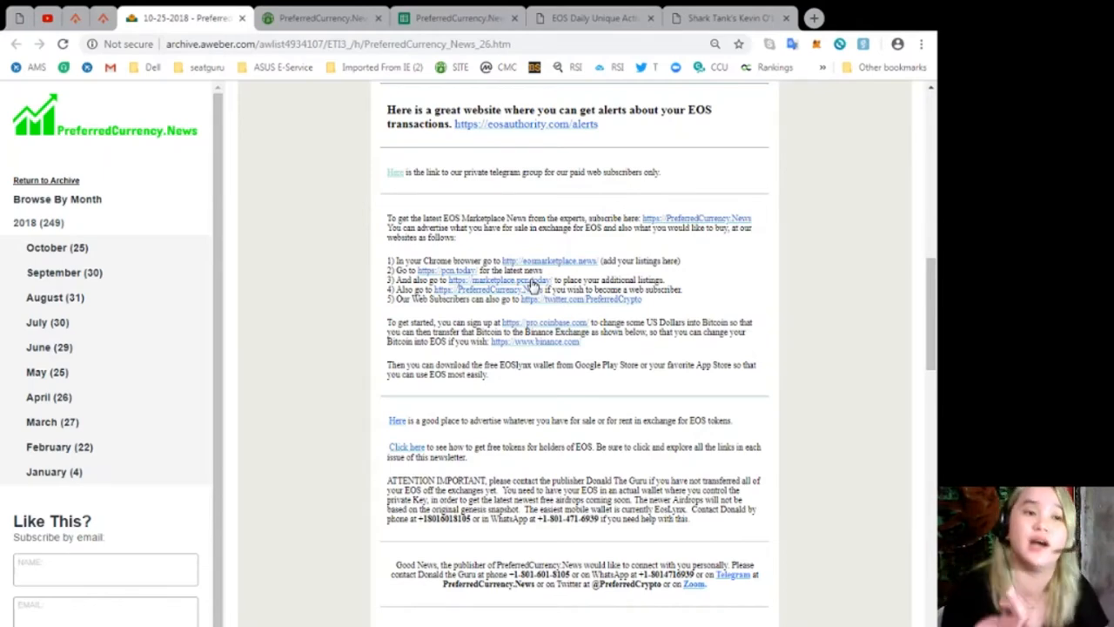
{"action": "scroll", "scroll_direction": "down", "scroll_amount": 3}
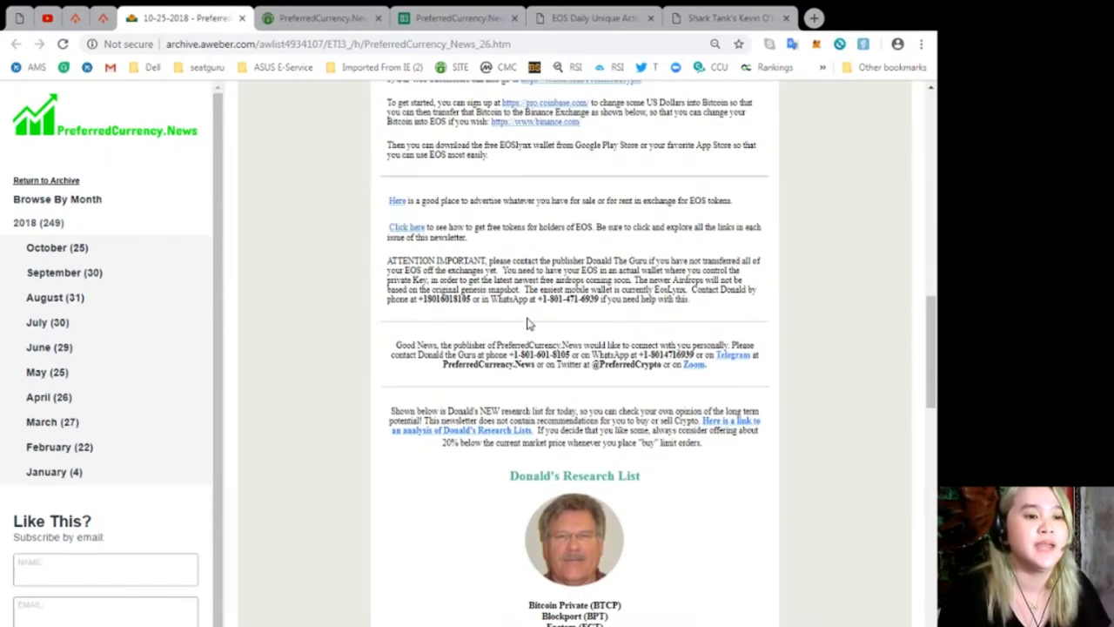
{"action": "scroll", "scroll_direction": "down", "scroll_amount": 3}
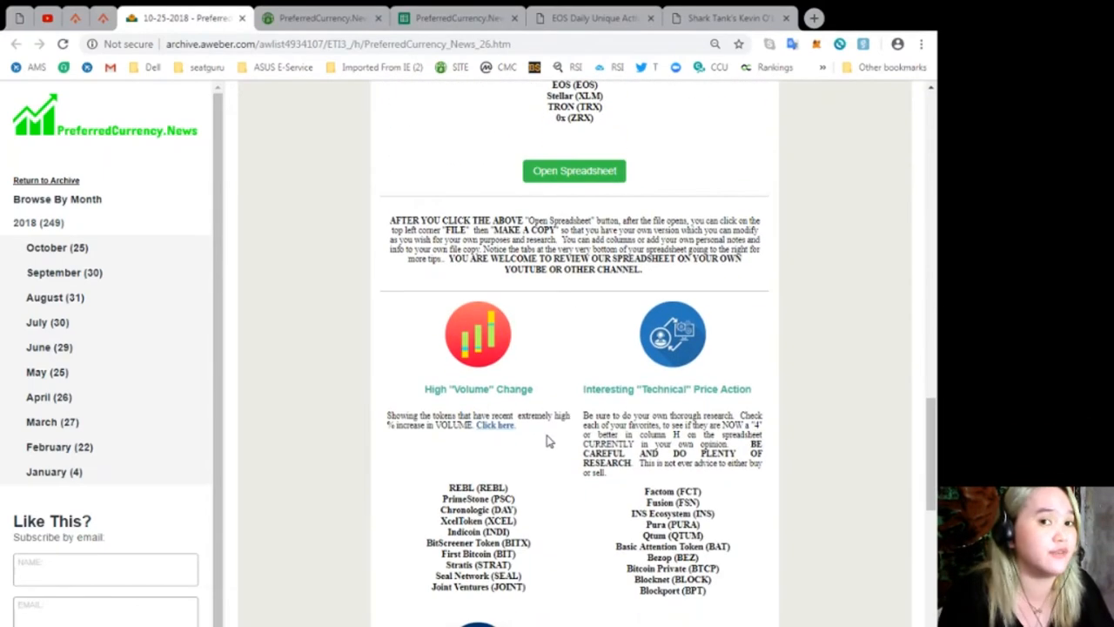
{"action": "scroll", "scroll_direction": "up", "scroll_amount": 3}
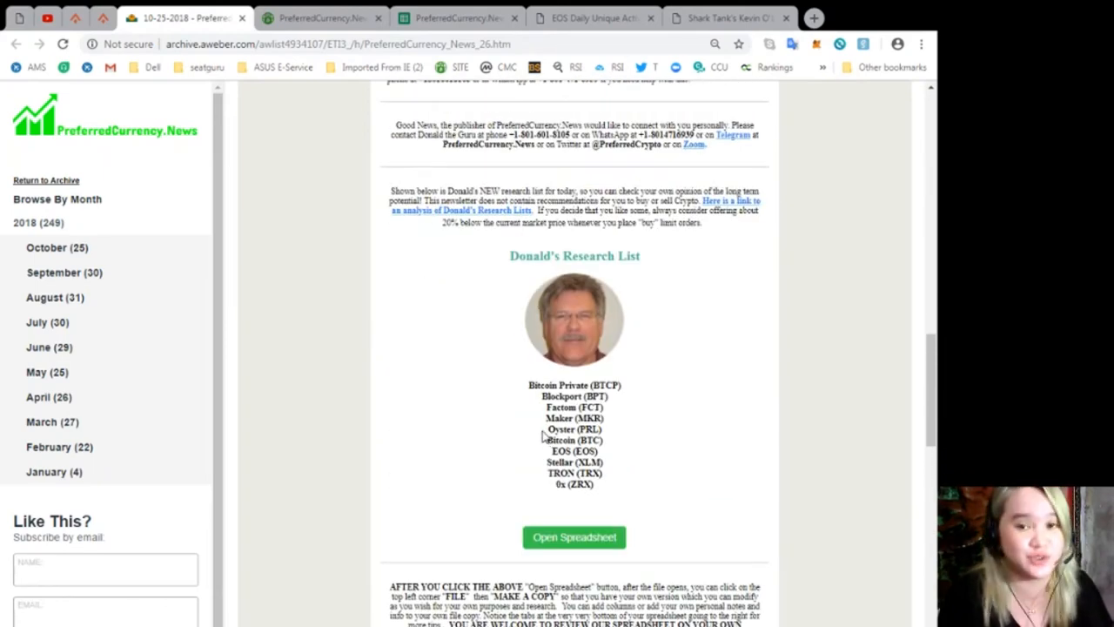
{"action": "mouse_move", "coordinate": [536, 397]}
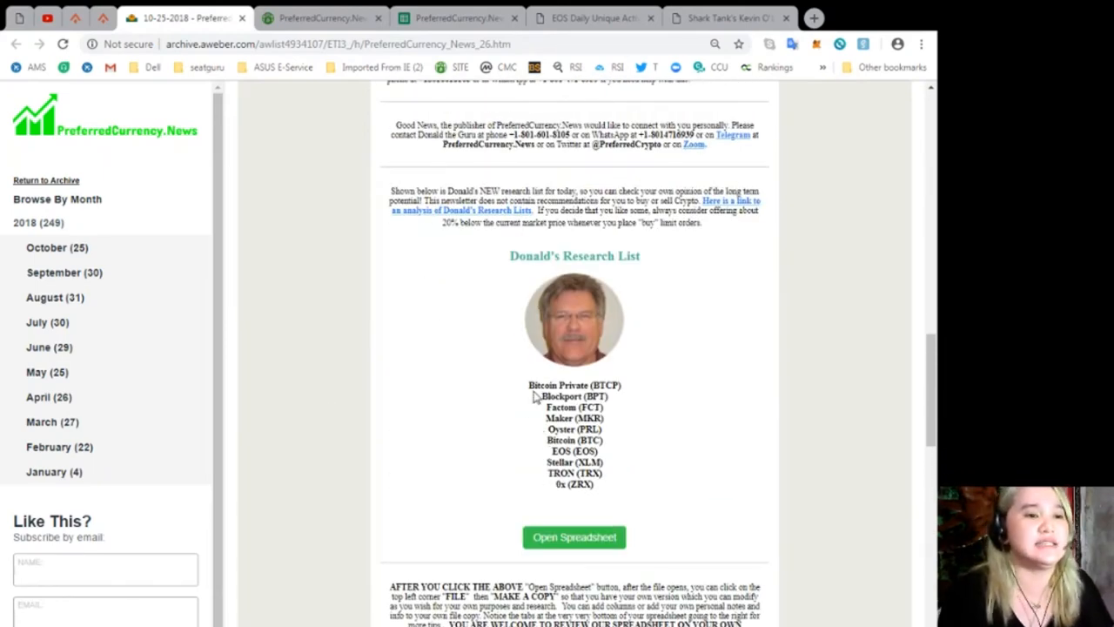
{"action": "mouse_move", "coordinate": [678, 536]}
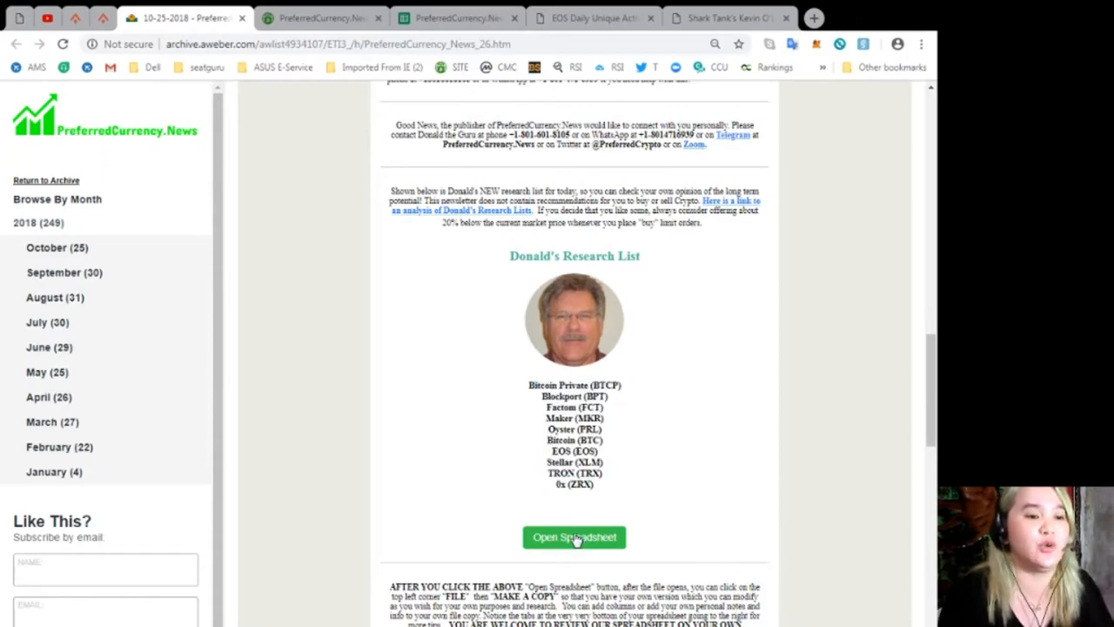
Step: Open Donald's 26 October 2018 research spreadsheet in Google Sheets and browse coin rows from Aeon to Decred
{"action": "left_click", "coordinate": [575, 536]}
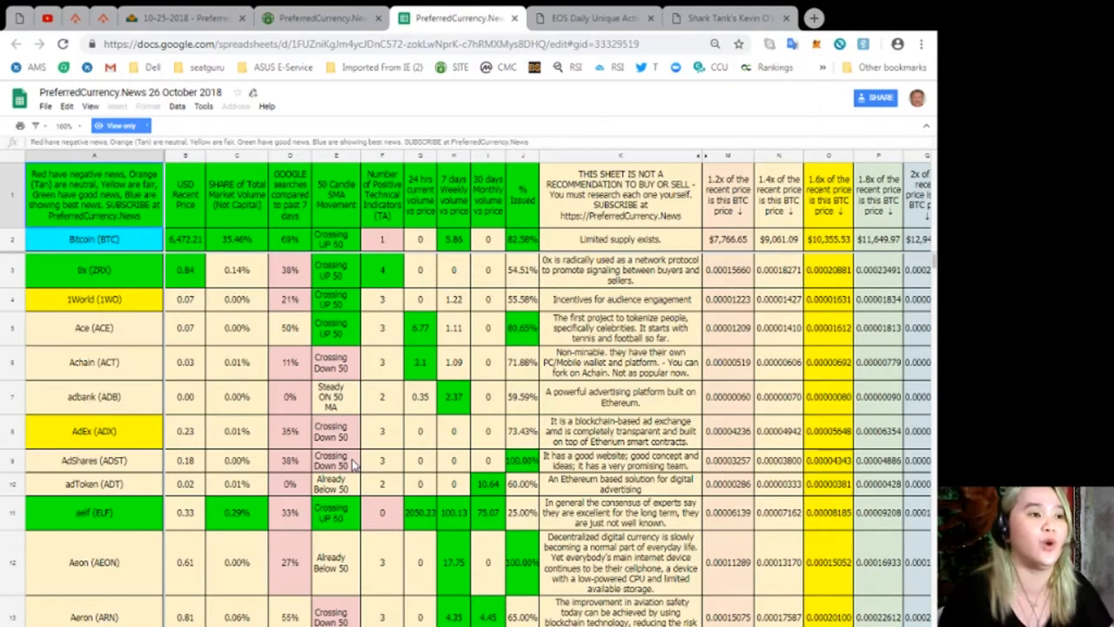
{"action": "mouse_move", "coordinate": [114, 404]}
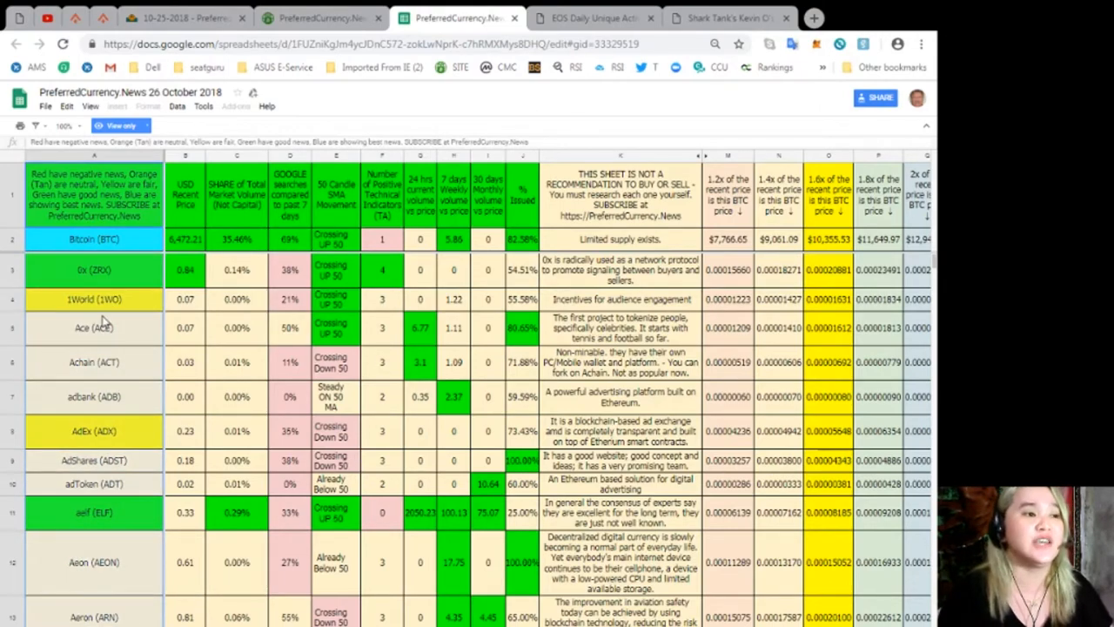
{"action": "scroll", "scroll_direction": "down", "scroll_amount": 3}
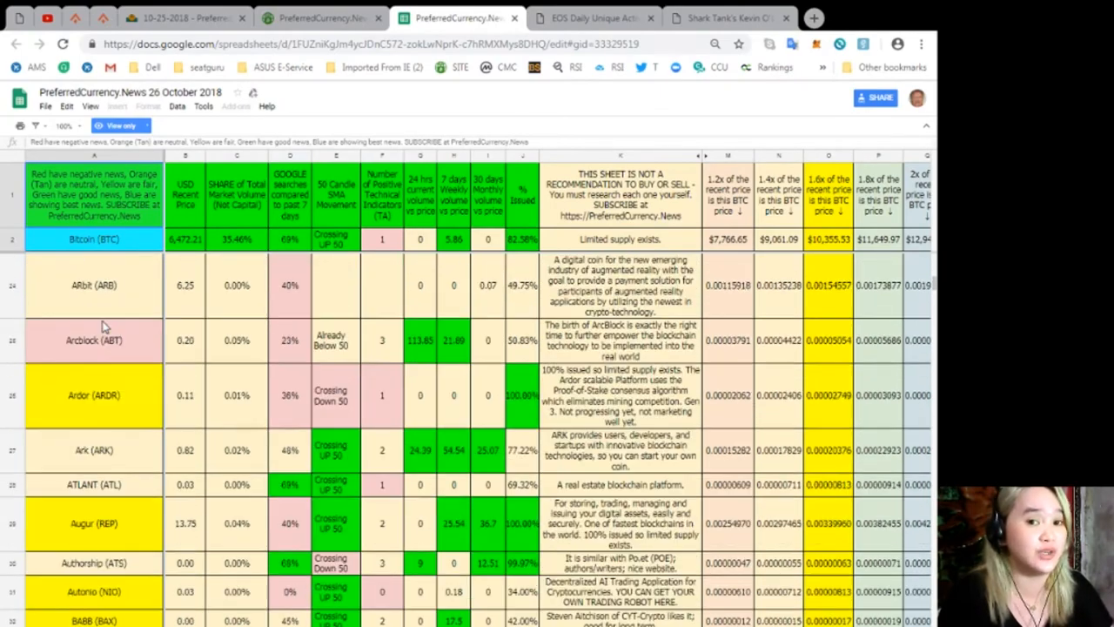
{"action": "scroll", "scroll_direction": "down", "scroll_amount": 3}
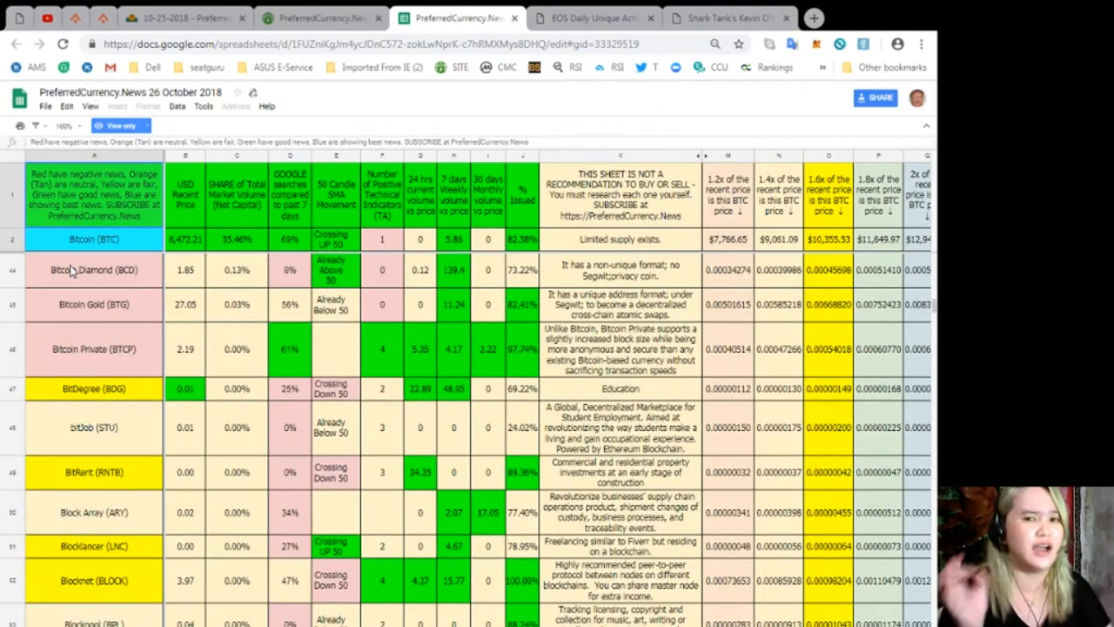
{"action": "scroll", "scroll_direction": "down", "scroll_amount": 3}
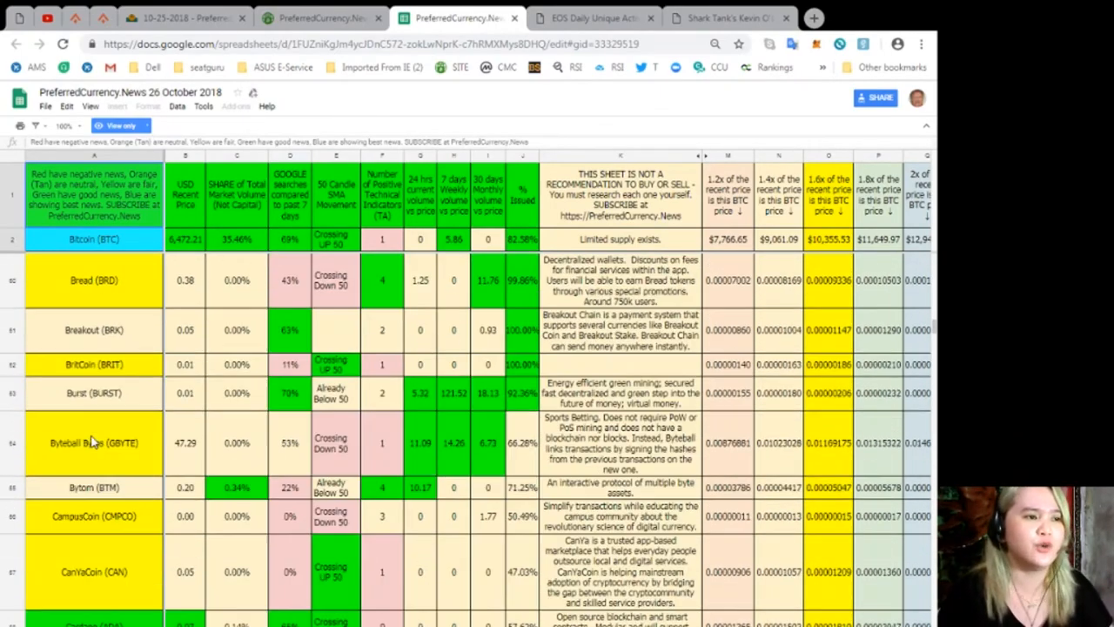
{"action": "scroll", "scroll_direction": "down", "scroll_amount": 3}
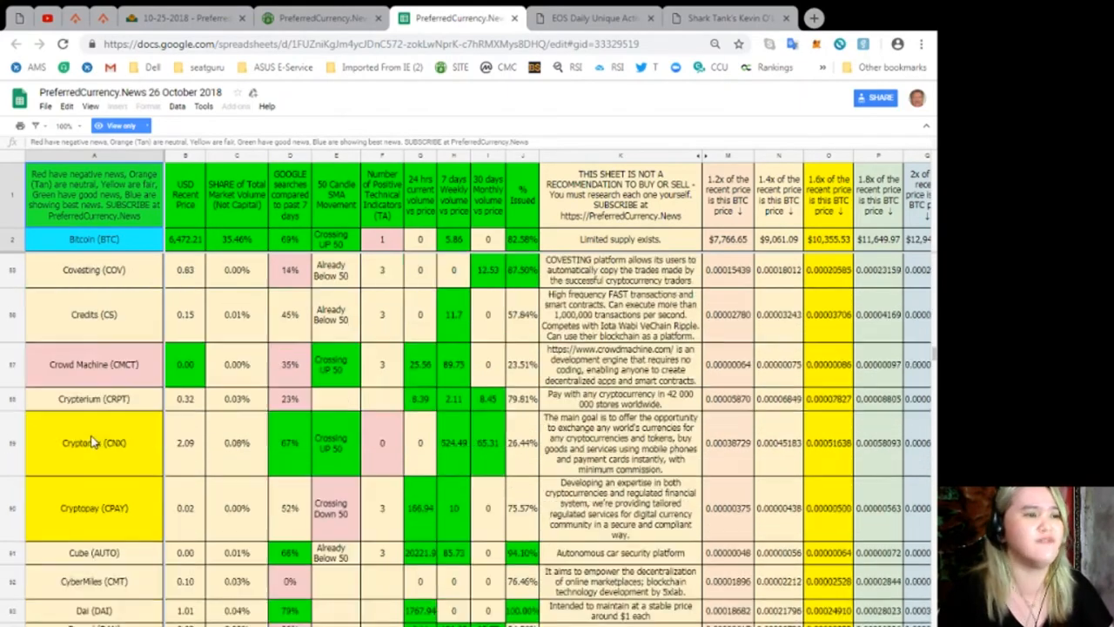
{"action": "scroll", "scroll_direction": "down", "scroll_amount": 3}
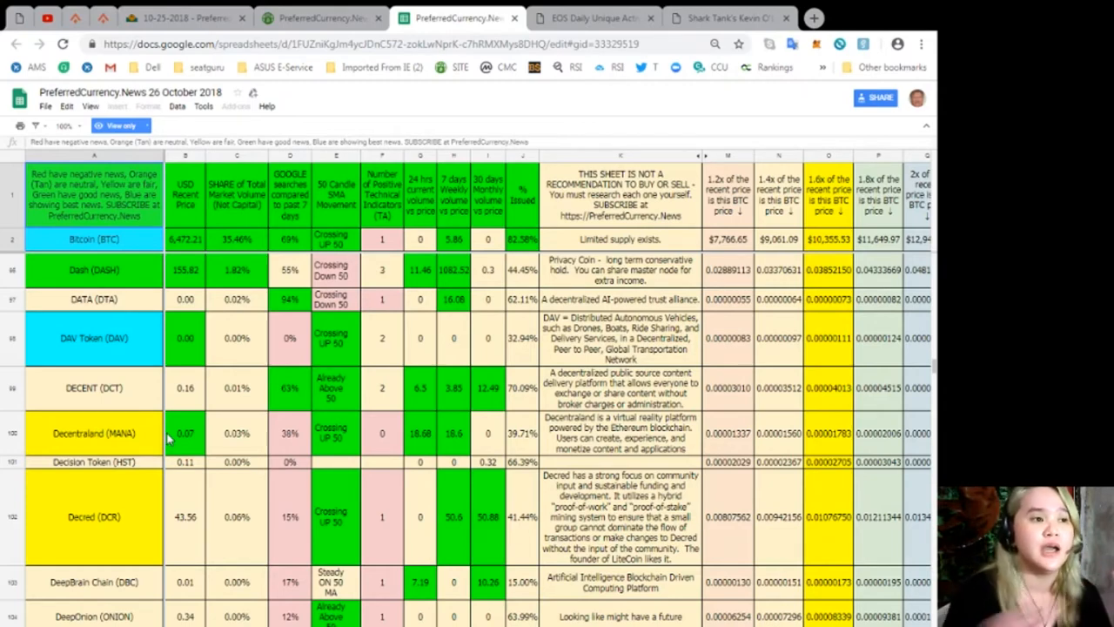
{"action": "mouse_move", "coordinate": [224, 355]}
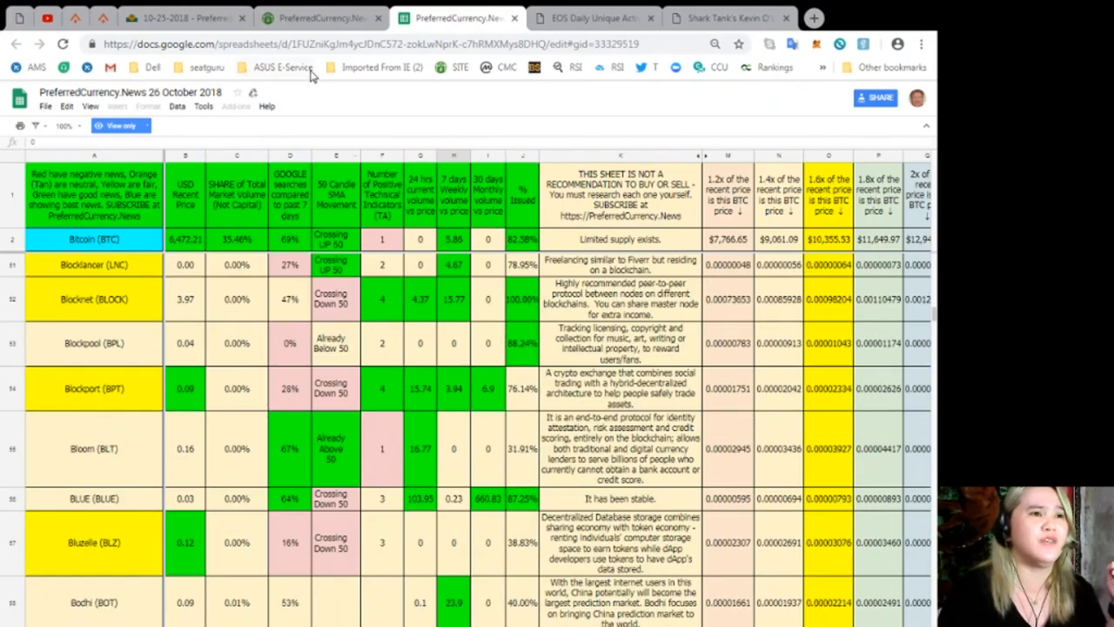
{"action": "left_click", "coordinate": [322, 17]}
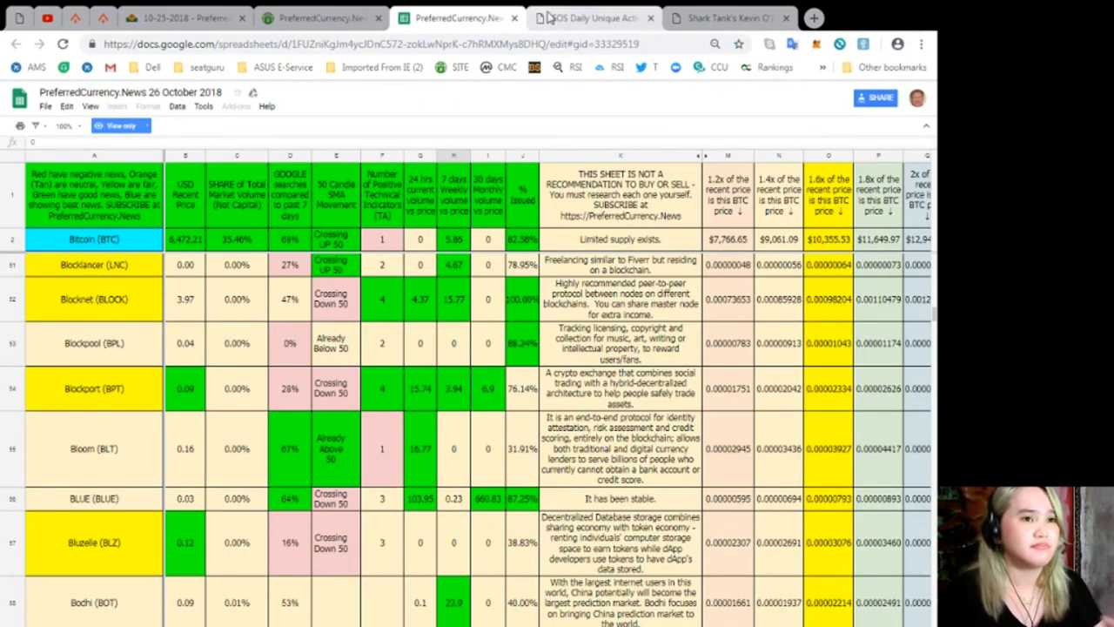
Step: Return via the EOS article tab to the PreferredCurrency.News homepage and scroll to SUBSCRIBE NOW
{"action": "left_click", "coordinate": [595, 18]}
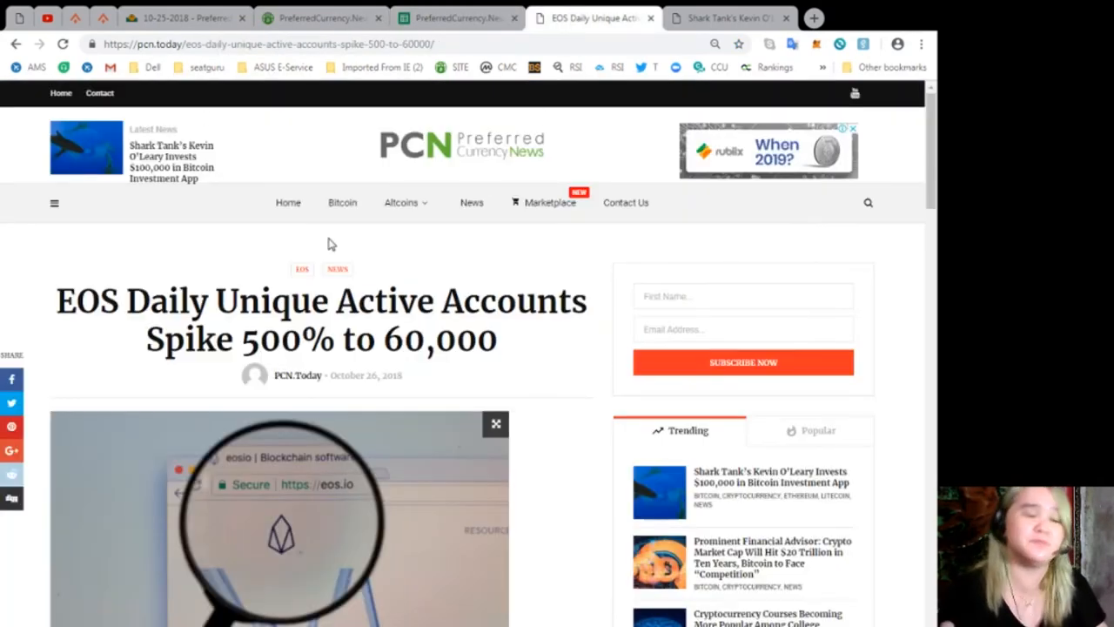
{"action": "left_click", "coordinate": [322, 18]}
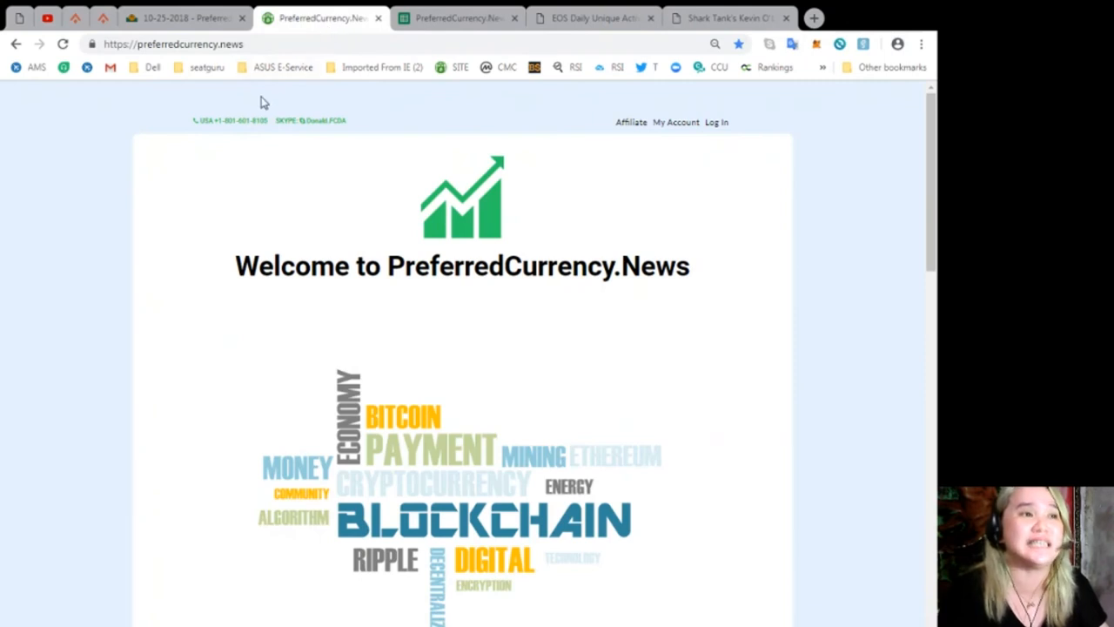
{"action": "scroll", "scroll_direction": "down", "scroll_amount": 3}
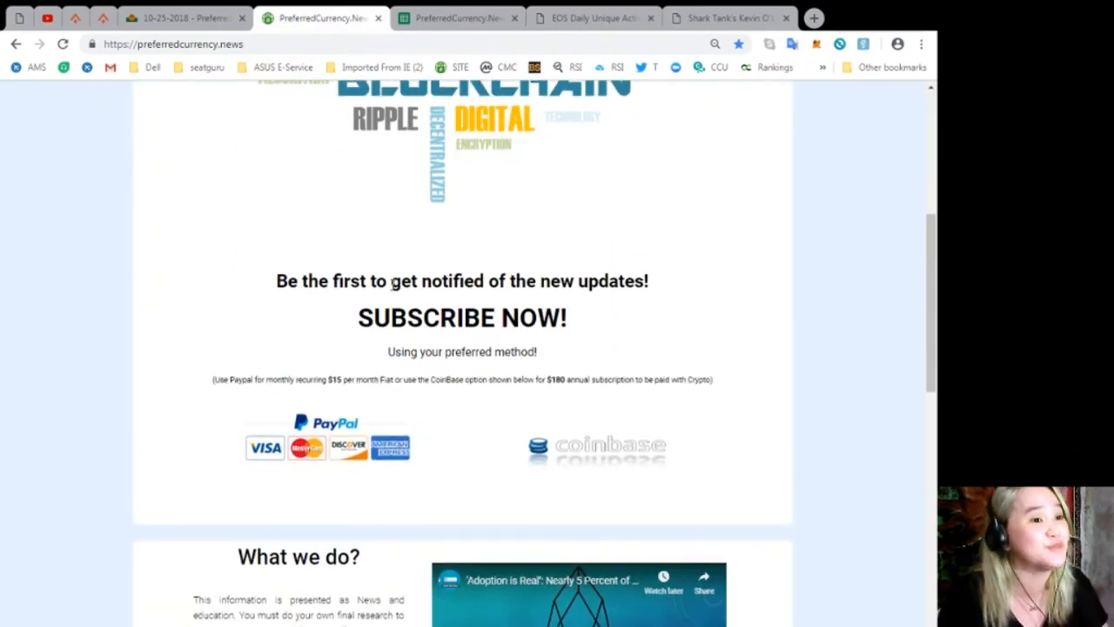
{"action": "mouse_move", "coordinate": [638, 341]}
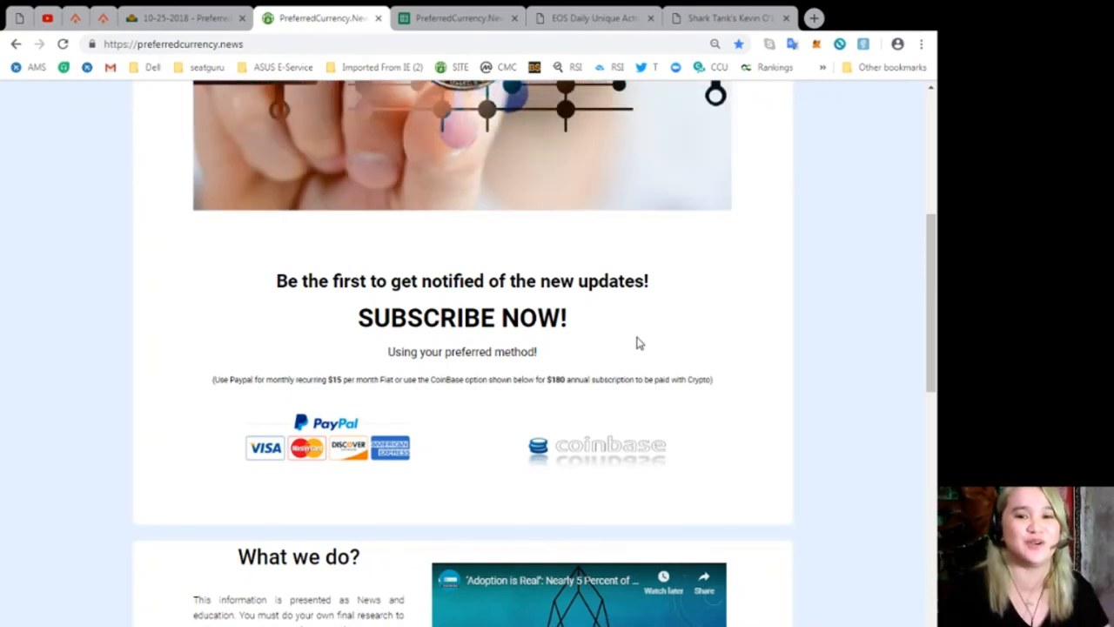
{"action": "mouse_move", "coordinate": [627, 334]}
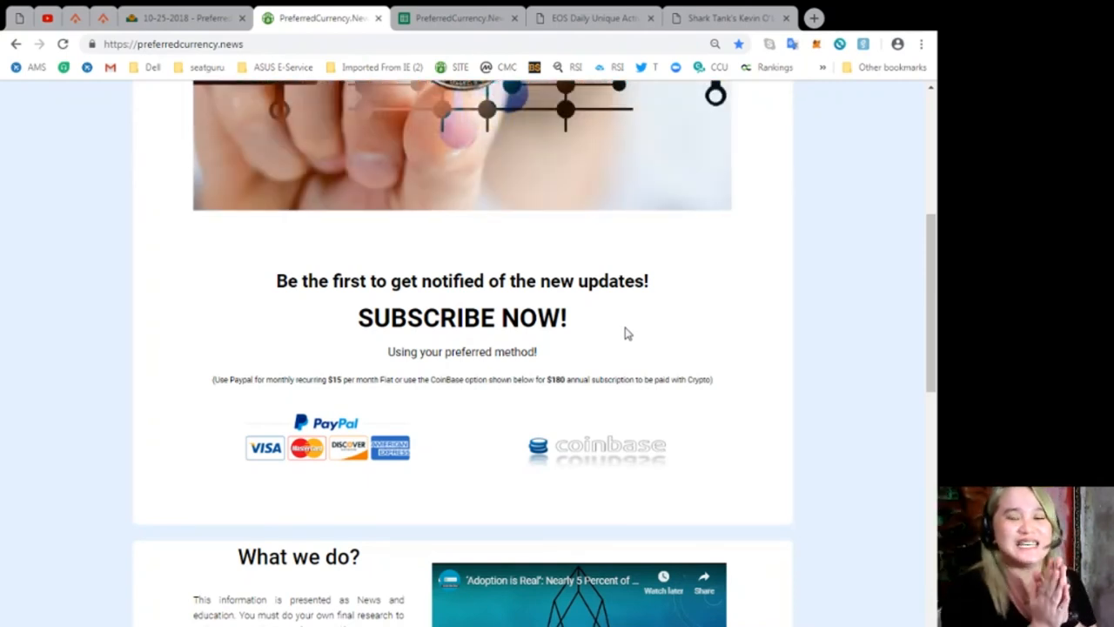